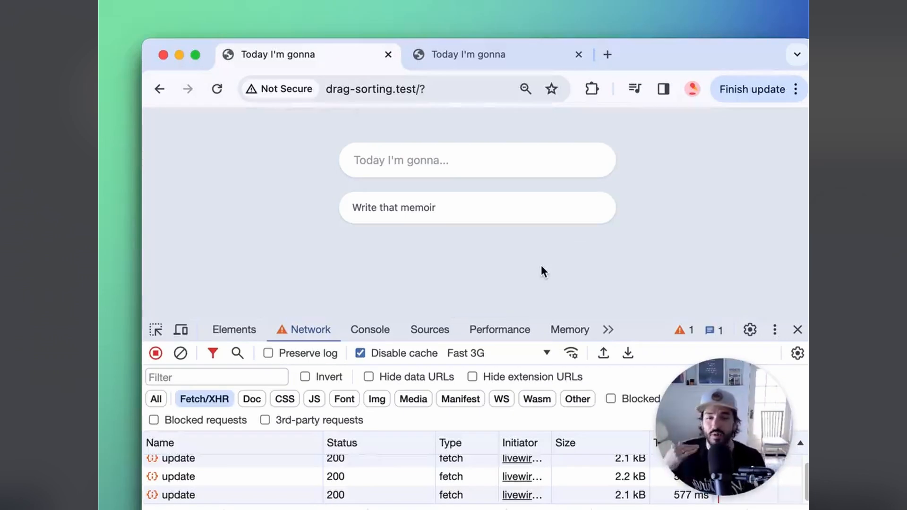
mouse_move(367, 279)
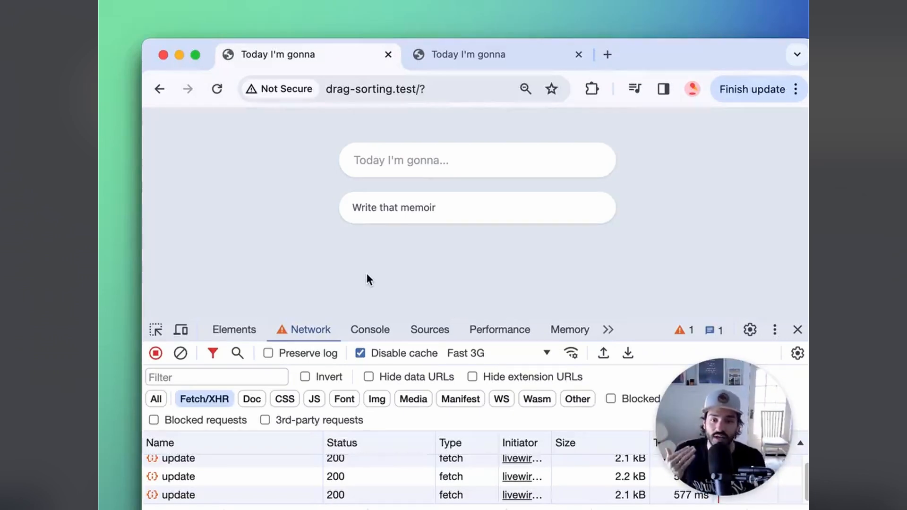
Switch from the drag-sorting.test tab to the Livewire Quickstart docs with the navigation menu open
left_click(480, 54)
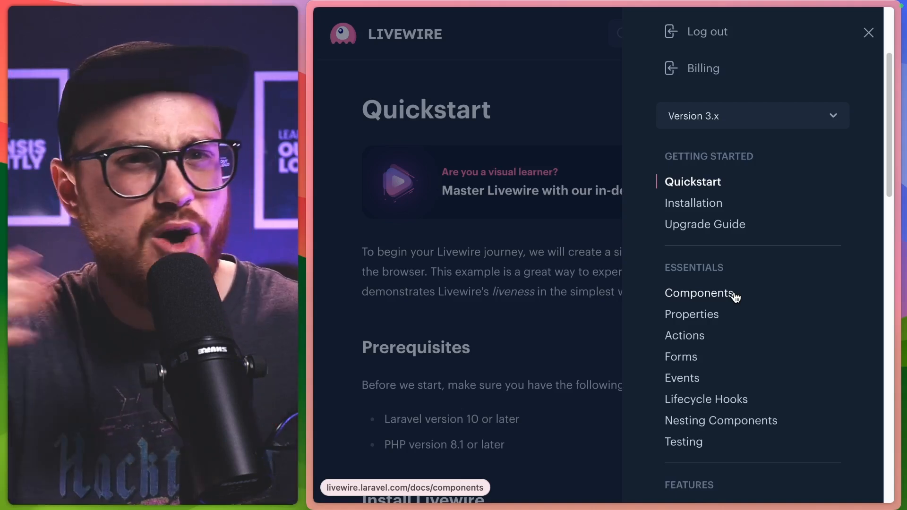
Open the Lifecycle Hooks page and scroll through its hooks table
left_click(706, 399)
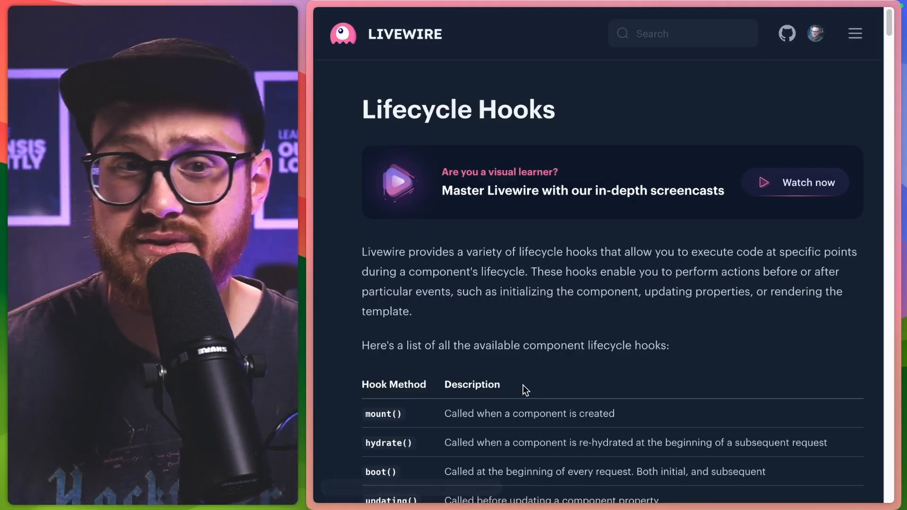
scroll("down", 3)
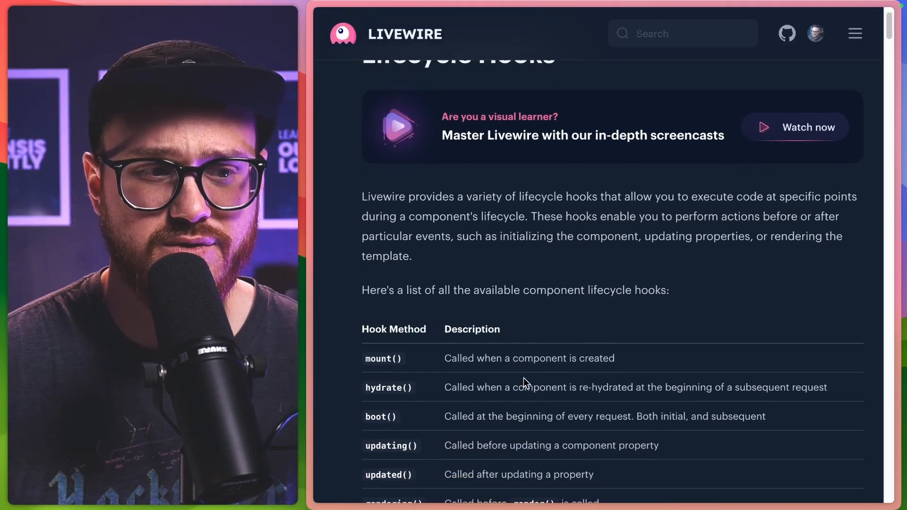
scroll("down", 3)
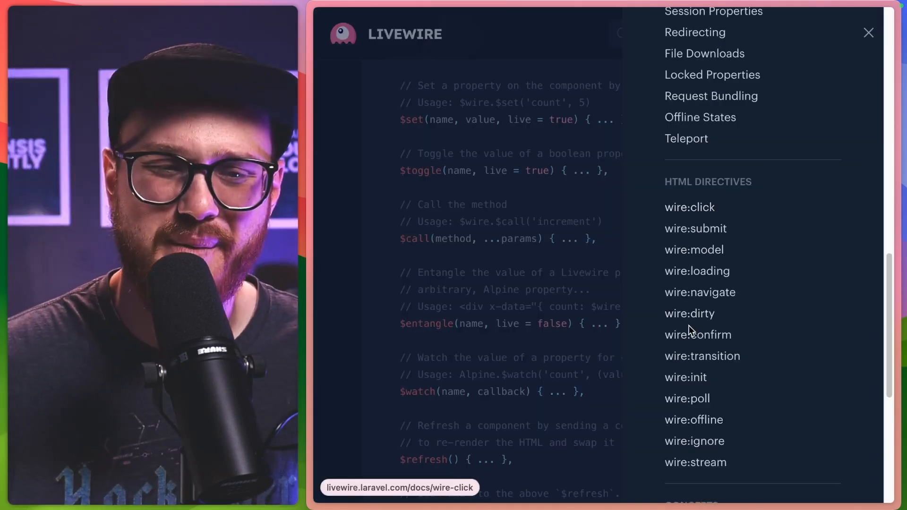
Open the wire:confirm page and scroll to its Delete post confirmation example
left_click(697, 335)
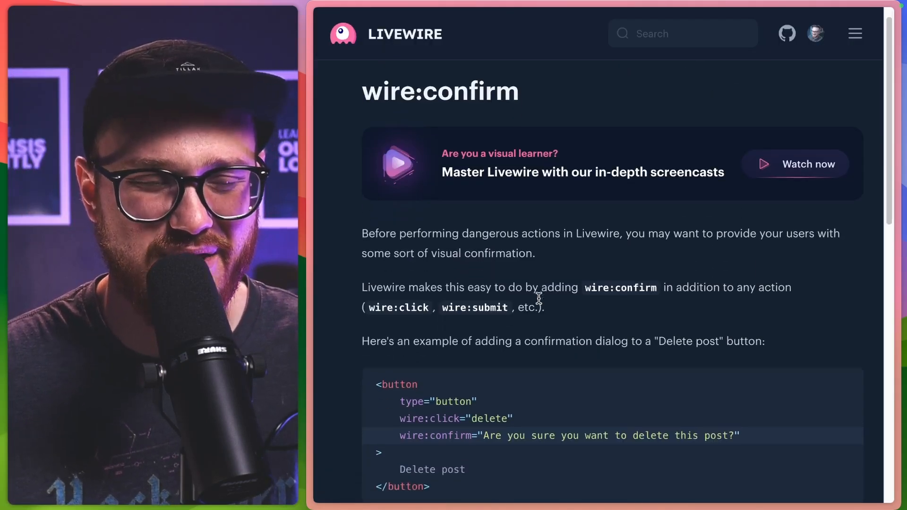
scroll("down", 3)
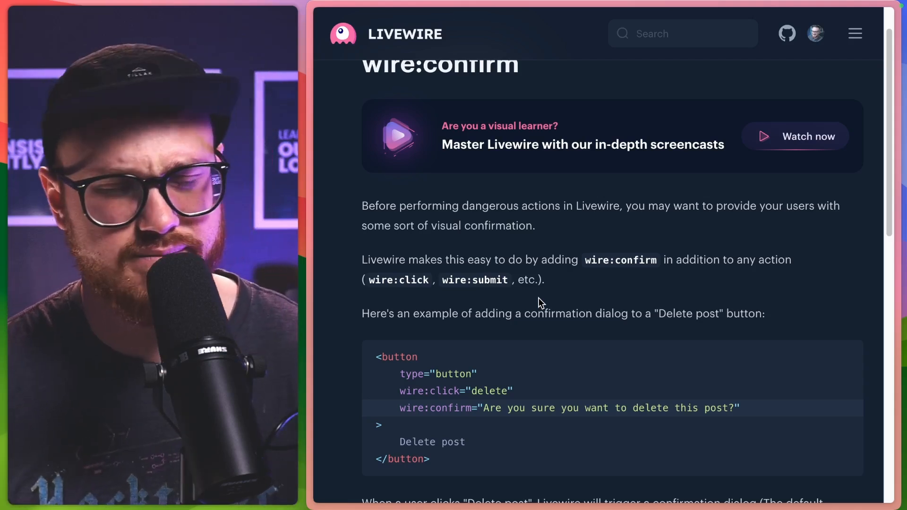
scroll("down", 3)
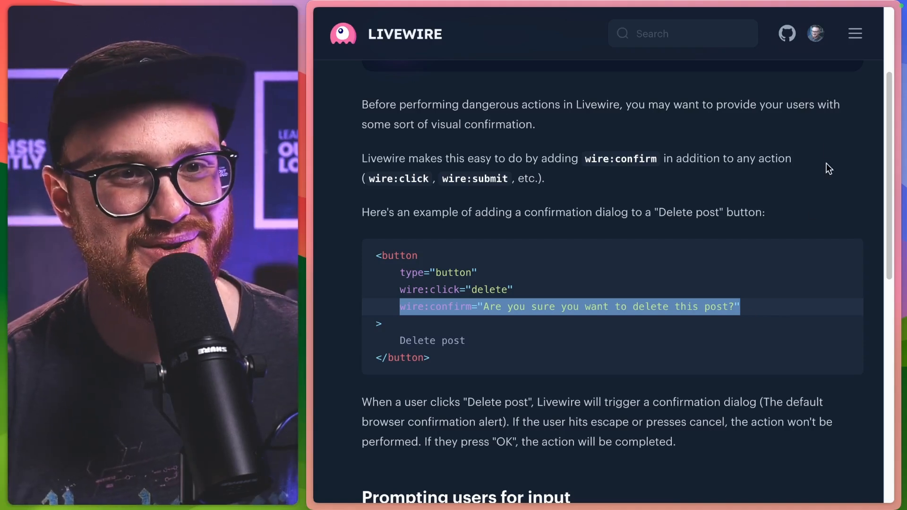
Open the wire:loading directive page from the docs navigation menu
left_click(854, 34)
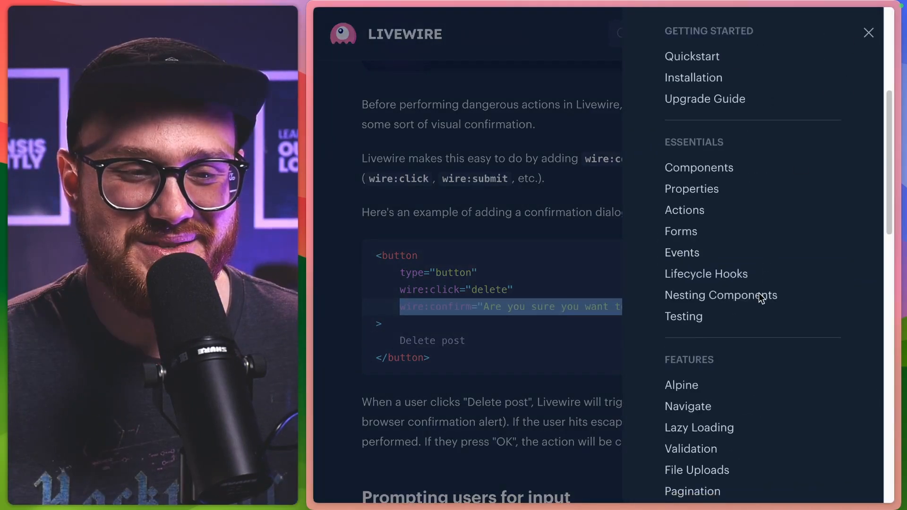
scroll("down", 3)
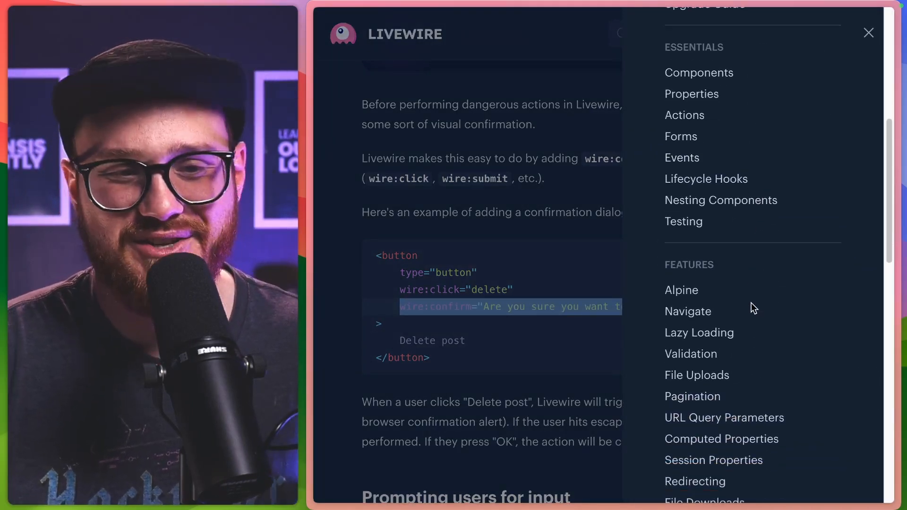
scroll("down", 3)
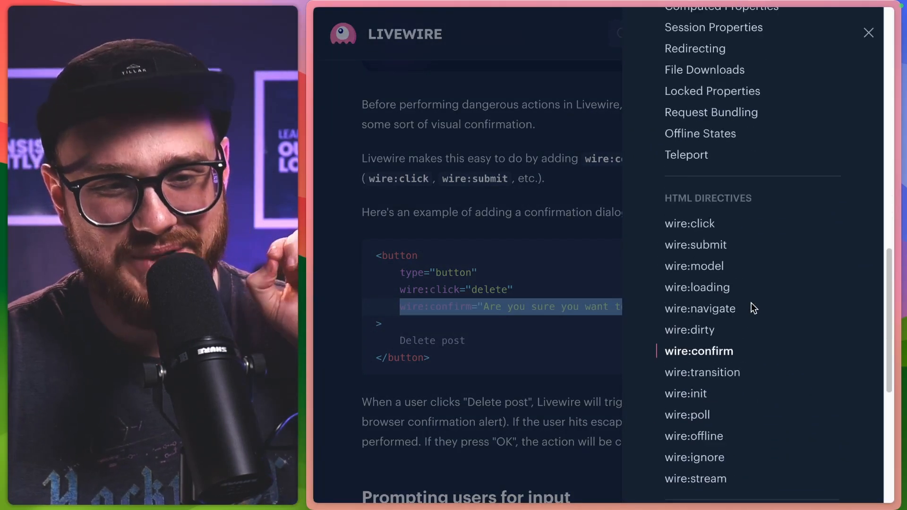
left_click(697, 287)
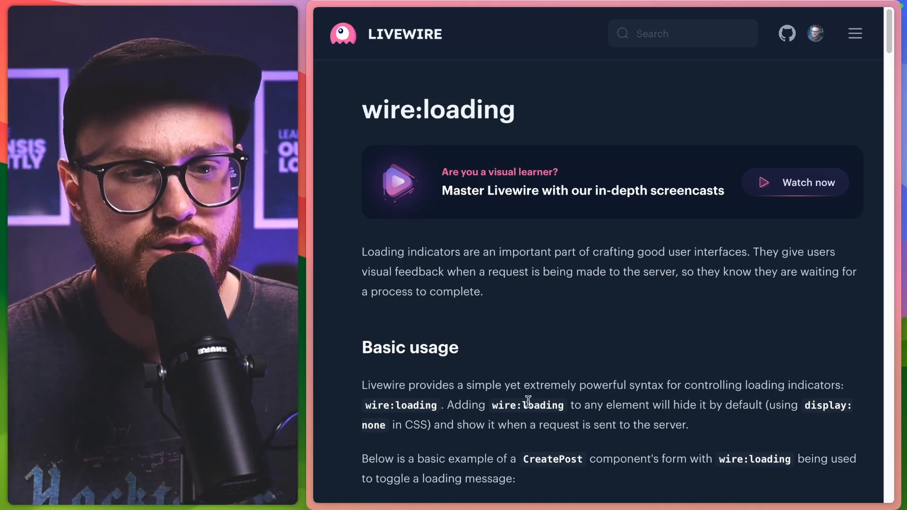
Scroll to Targeting action parameters and select wire:target in the example code
scroll("down", 3)
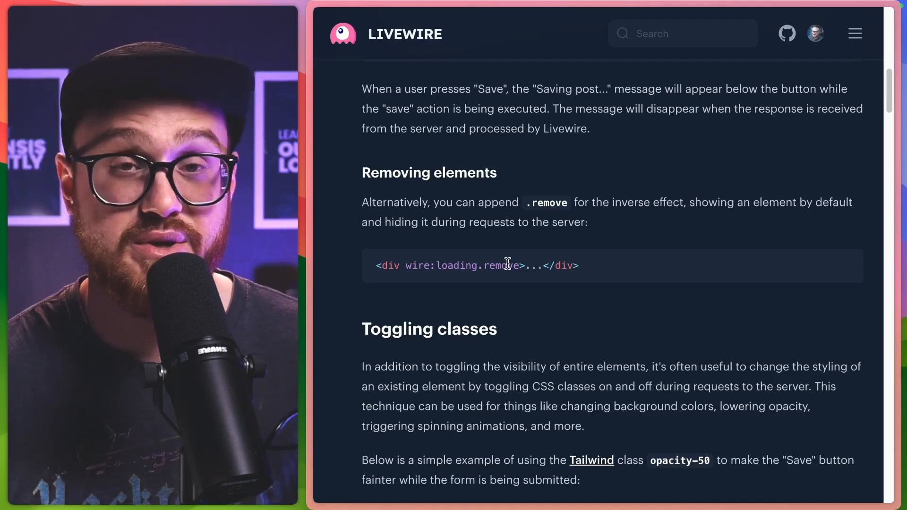
scroll("down", 3)
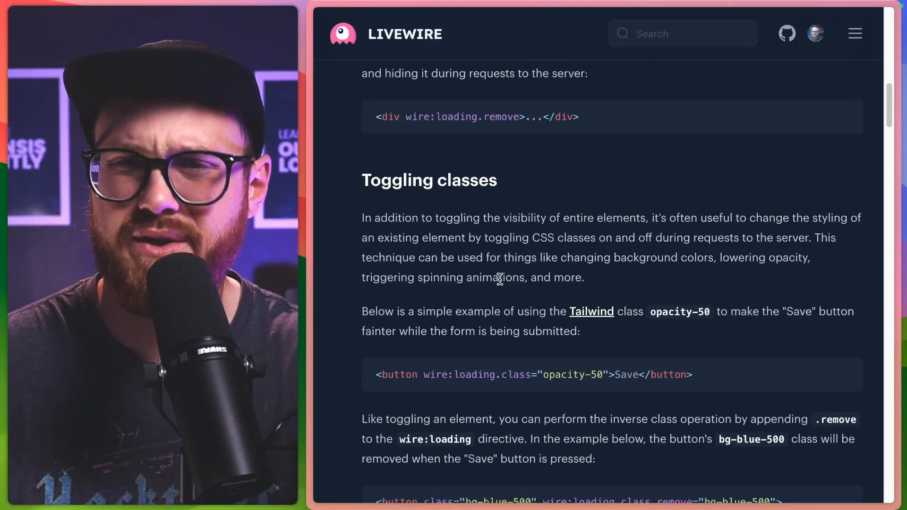
scroll("down", 3)
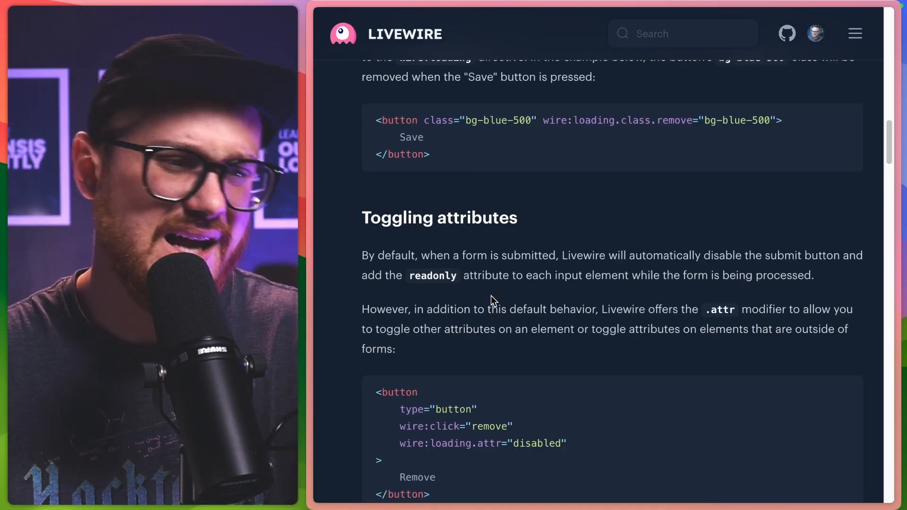
scroll("down", 3)
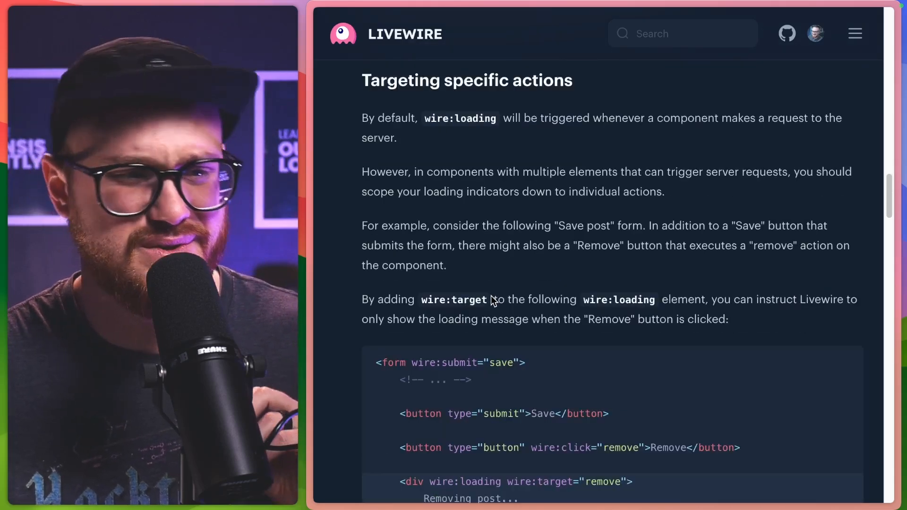
scroll("down", 3)
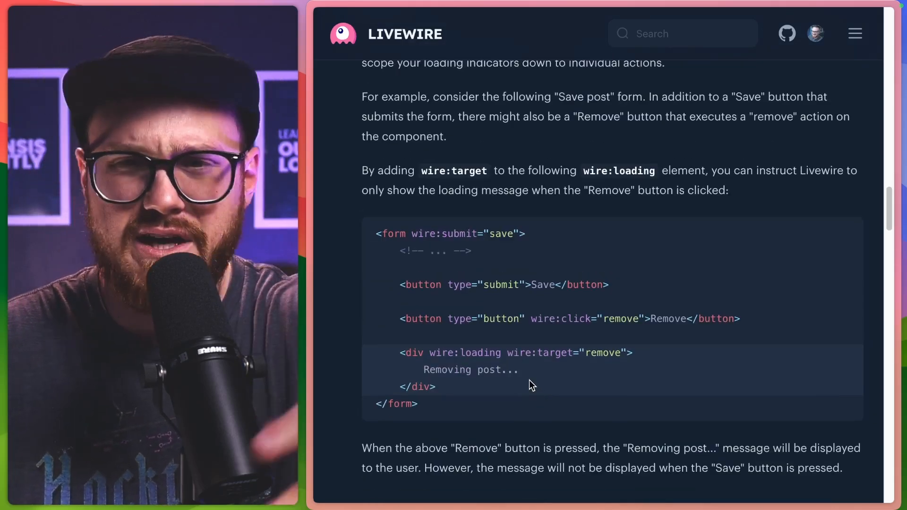
scroll("down", 3)
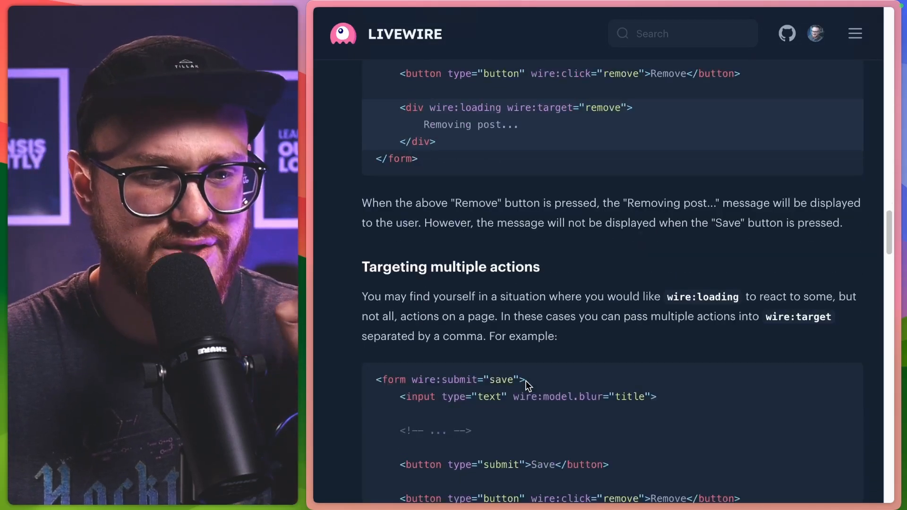
scroll("down", 3)
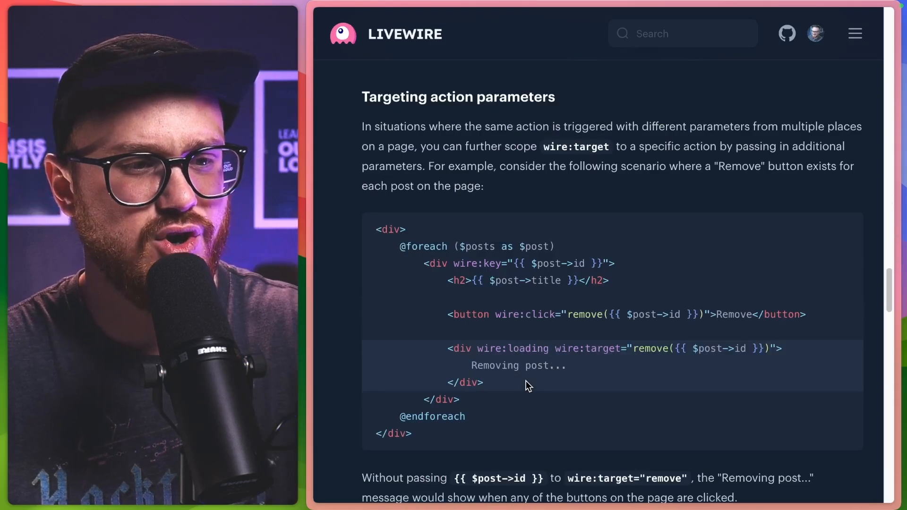
mouse_move(521, 256)
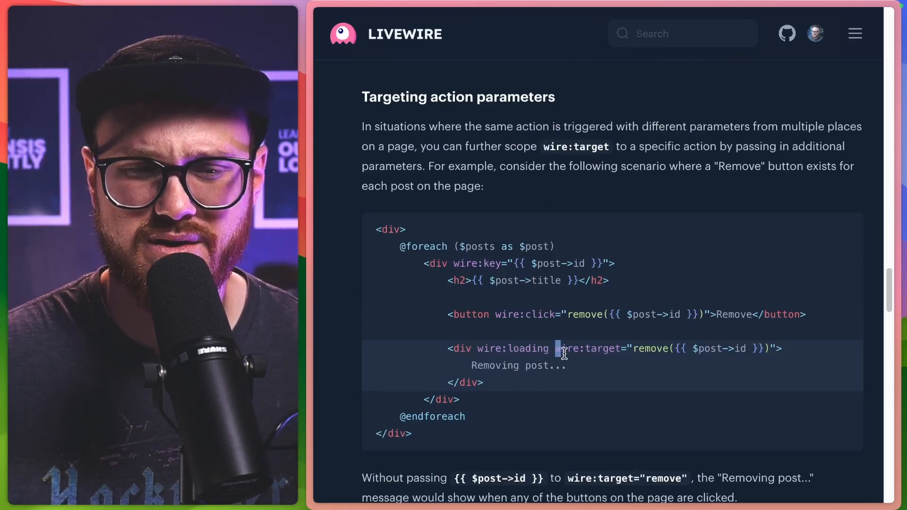
left_click_drag(564, 348, 766, 348)
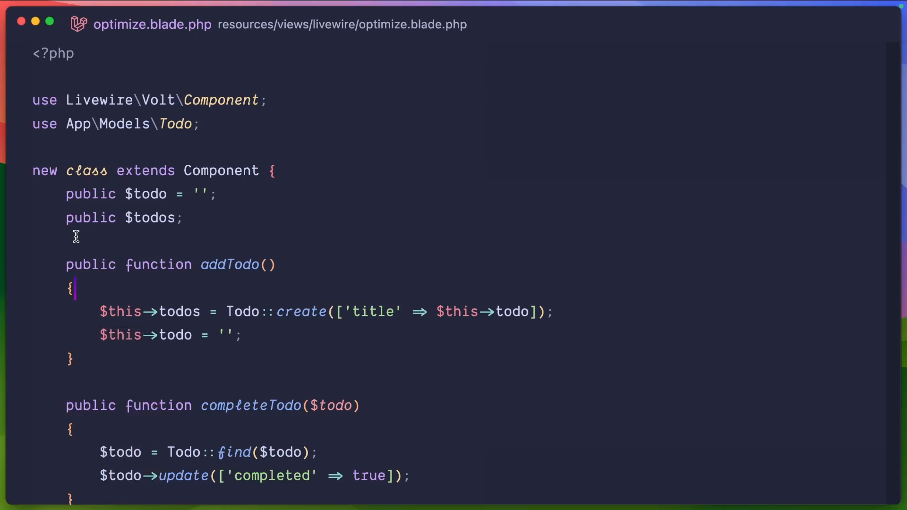
Scroll optimize.blade.php from the Volt class down to the addTodo form markup
scroll("down", 3)
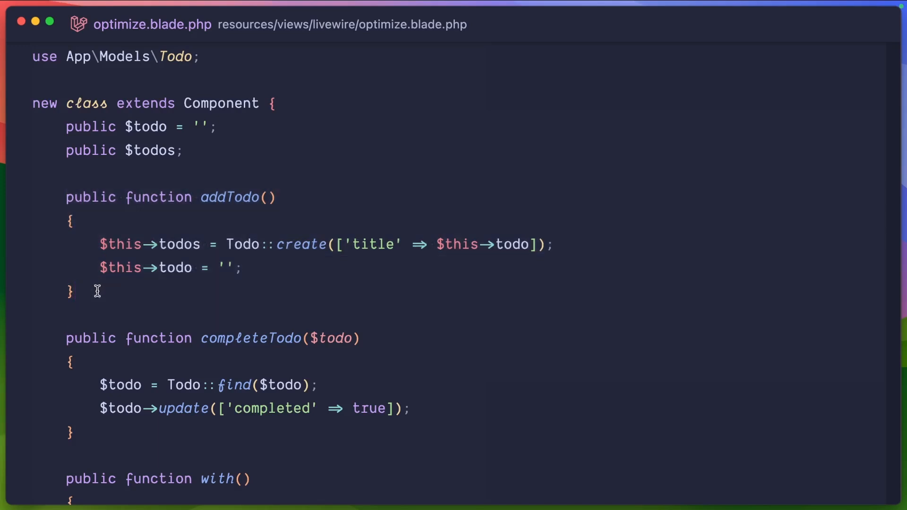
mouse_move(126, 293)
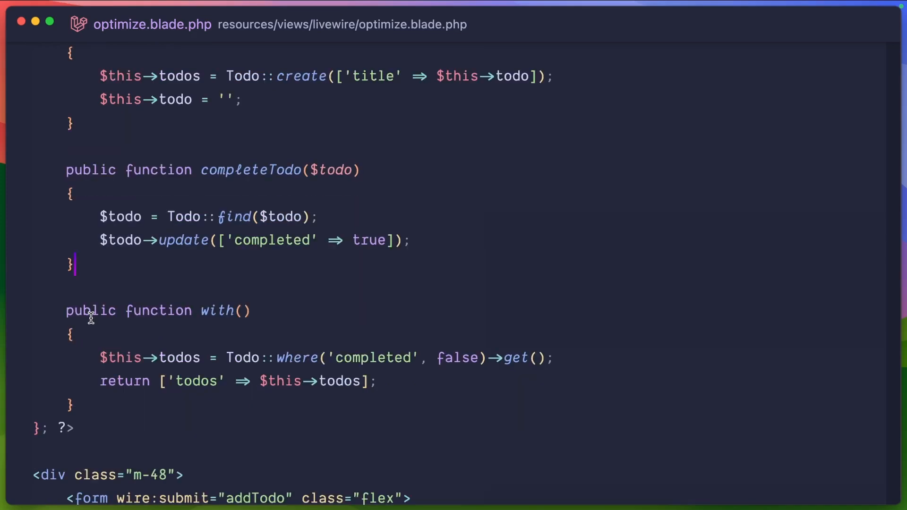
scroll("down", 3)
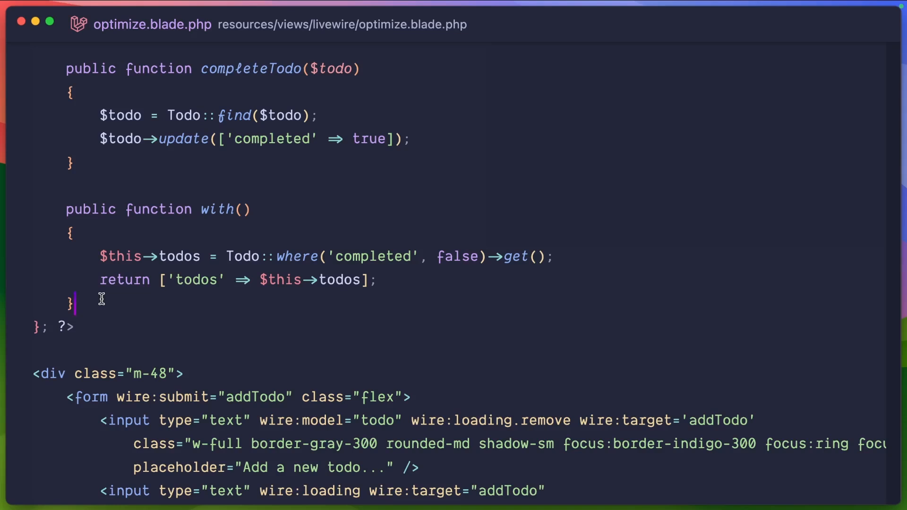
mouse_move(111, 297)
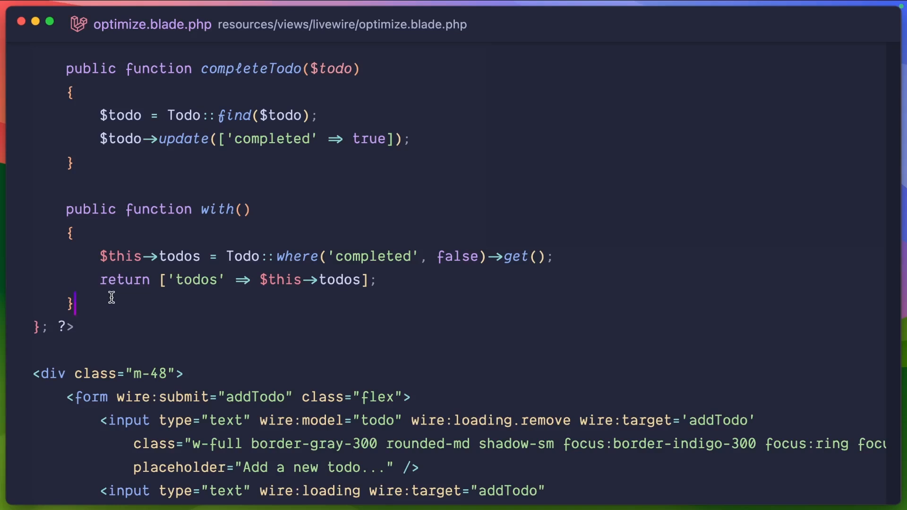
mouse_move(137, 294)
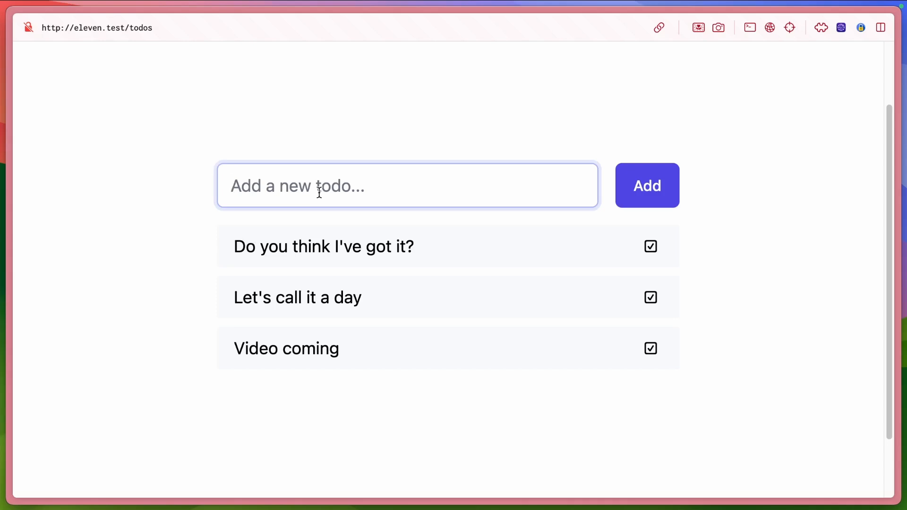
Add the todo 'Hello' and complete 'Let's call it a day'
type("Hell")
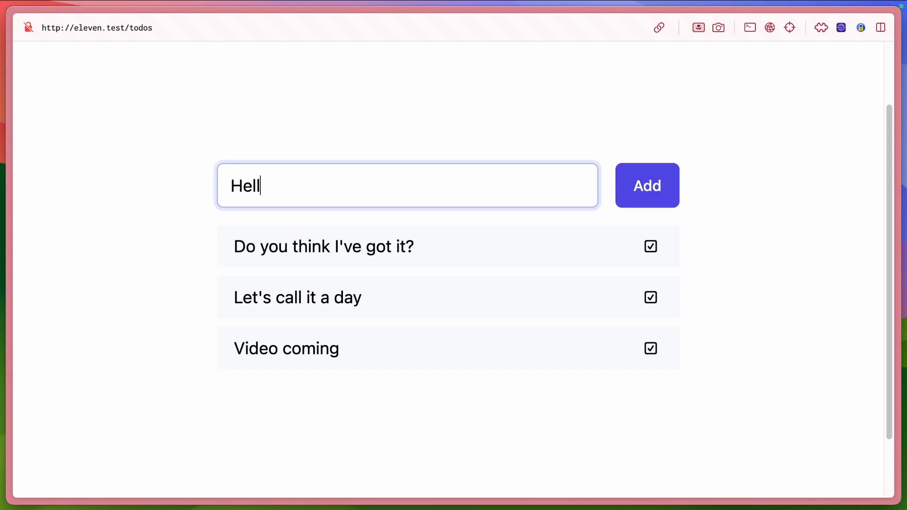
left_click(646, 185)
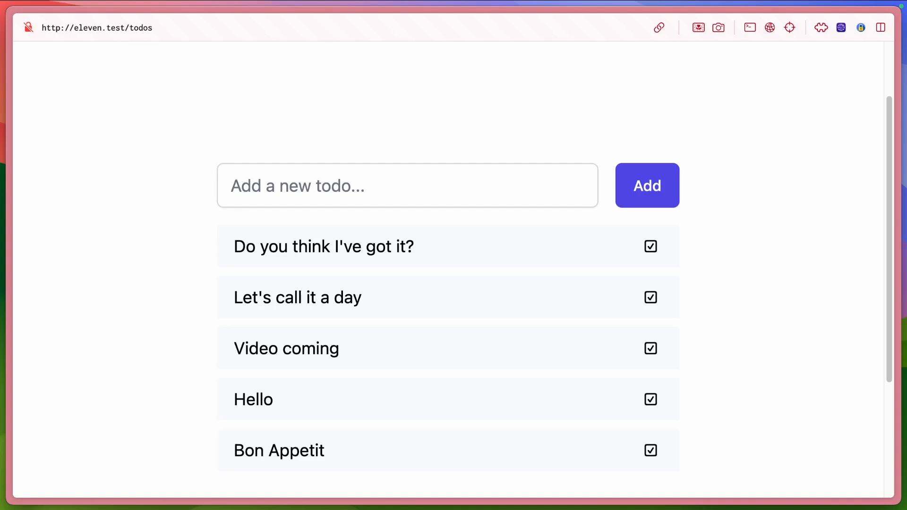
mouse_move(353, 123)
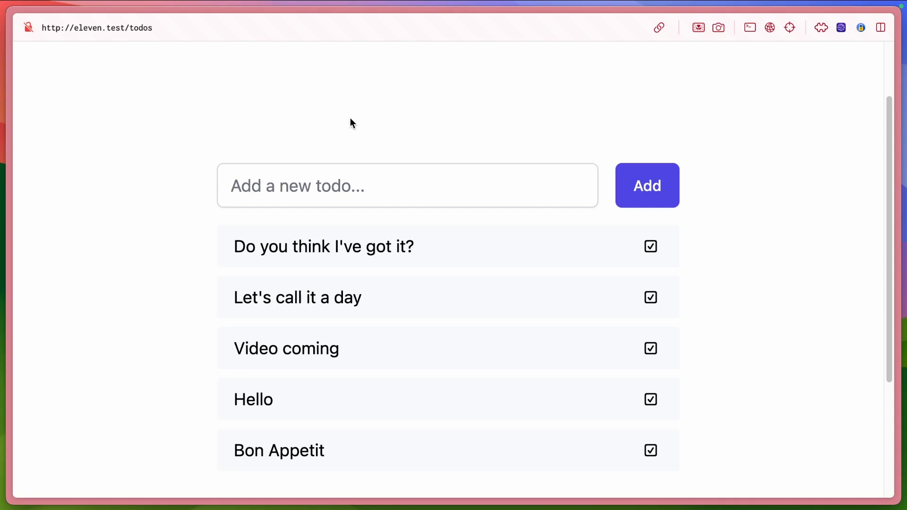
left_click(650, 297)
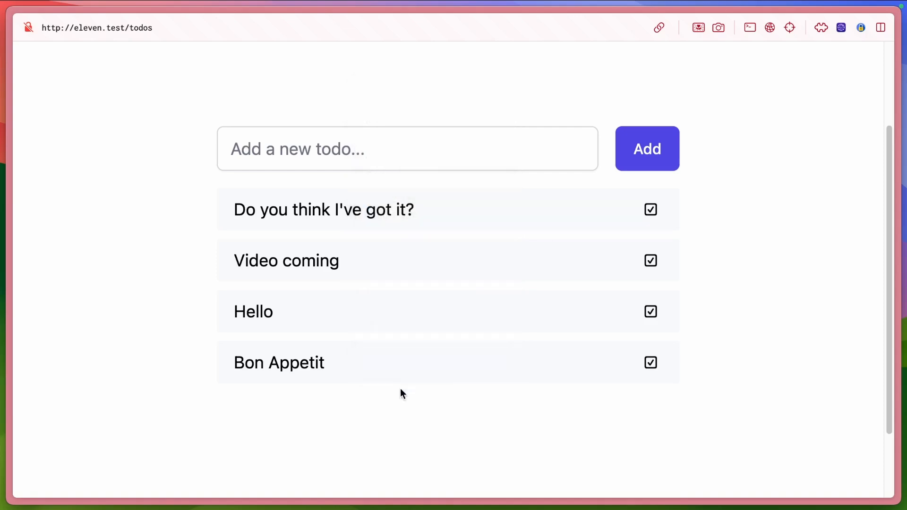
Set DevTools to Slow 3G, then complete 'Do you think I've got it?' and 'Video coming'
key("F12")
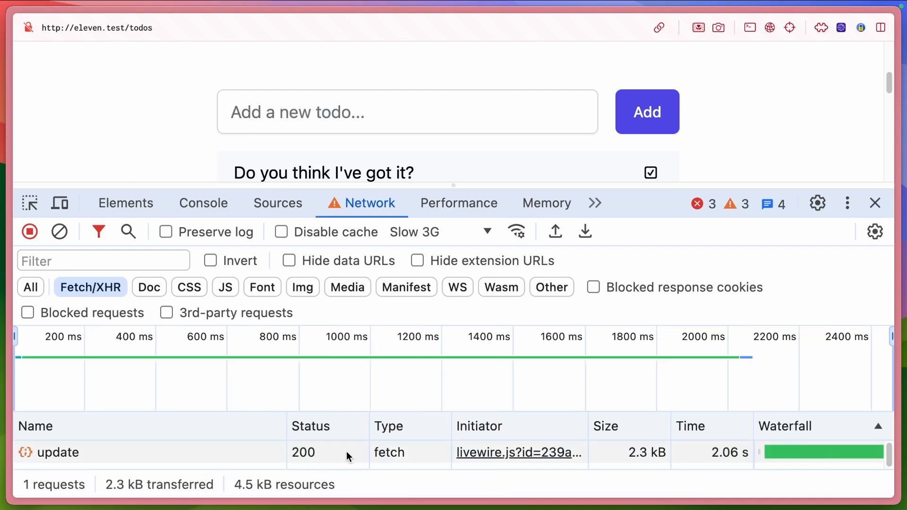
mouse_move(457, 287)
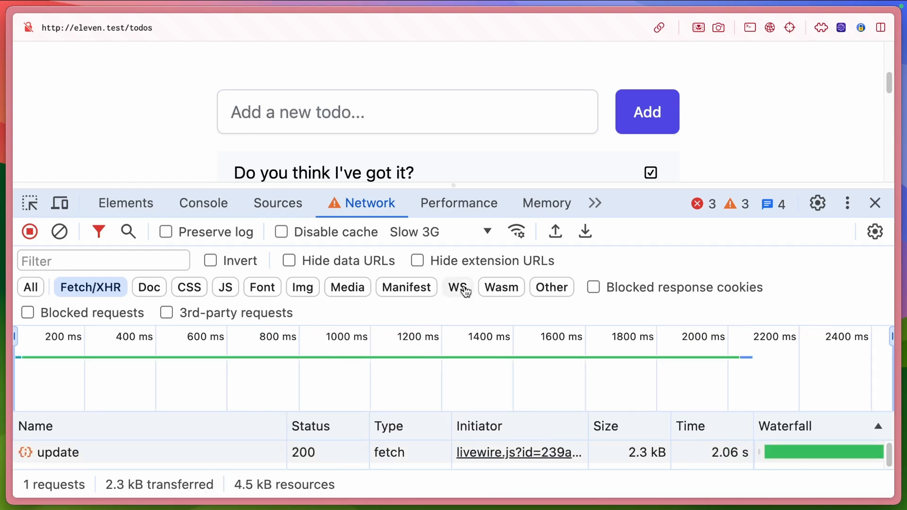
left_click(875, 203)
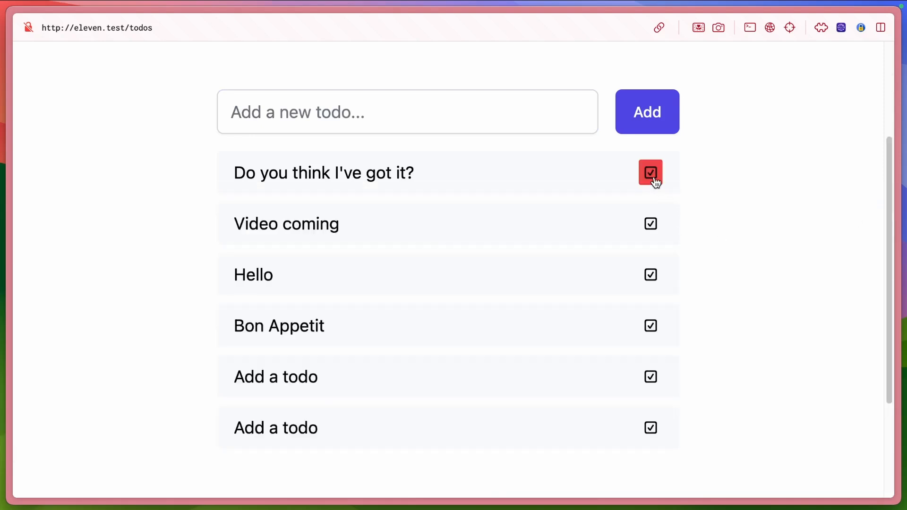
left_click(649, 173)
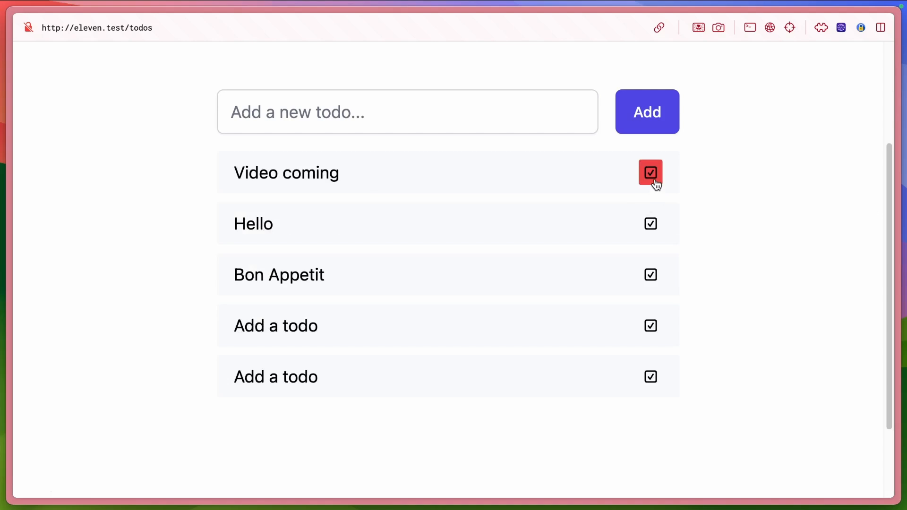
left_click(650, 173)
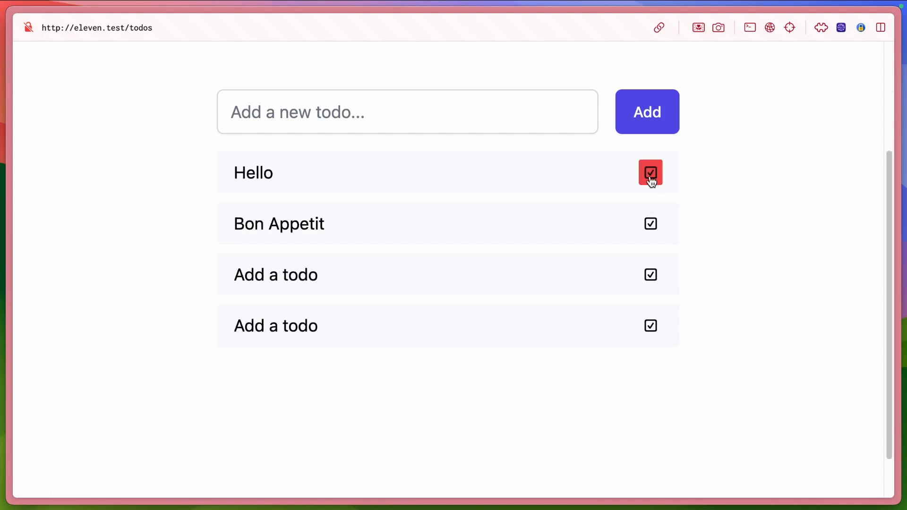
Add a new todo reading 'Add a new todo'
left_click(650, 173)
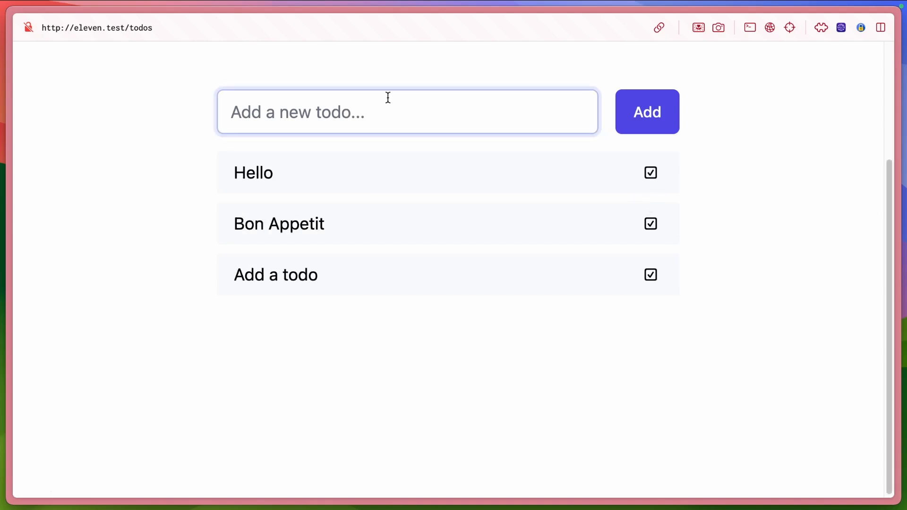
type("Add a new")
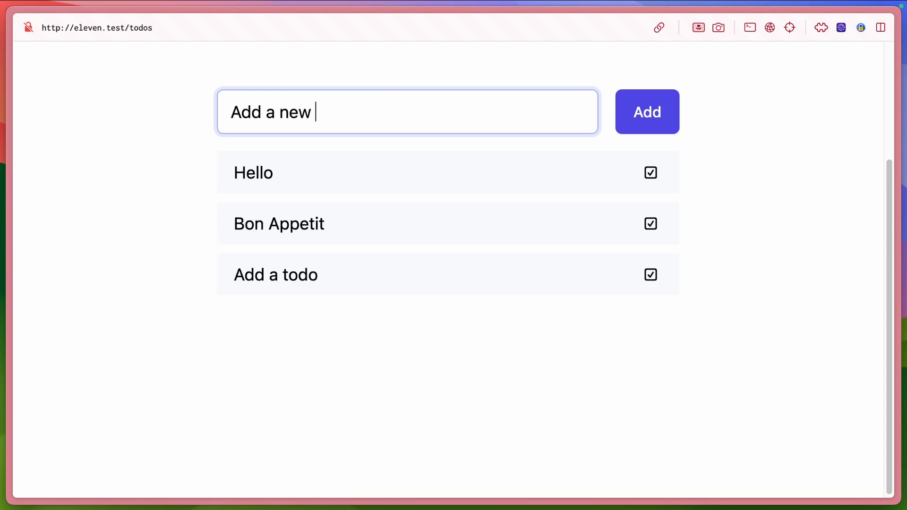
left_click(646, 112)
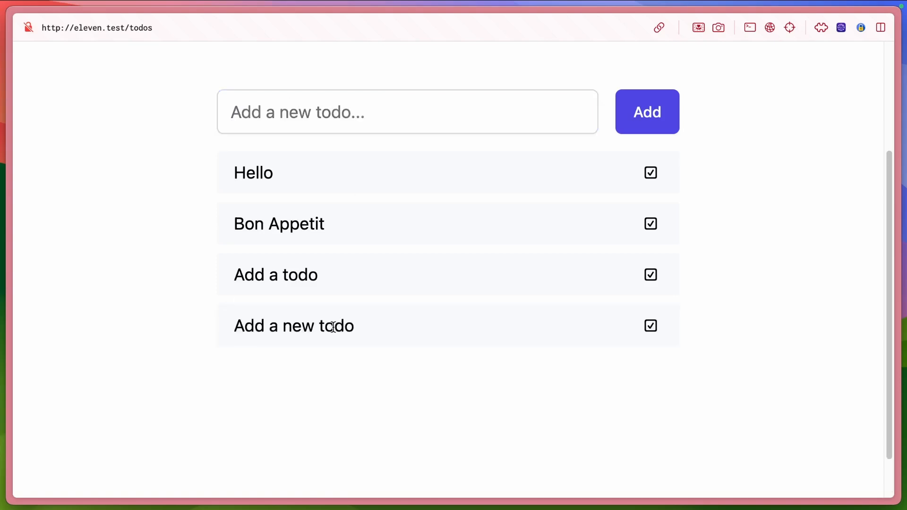
mouse_move(620, 416)
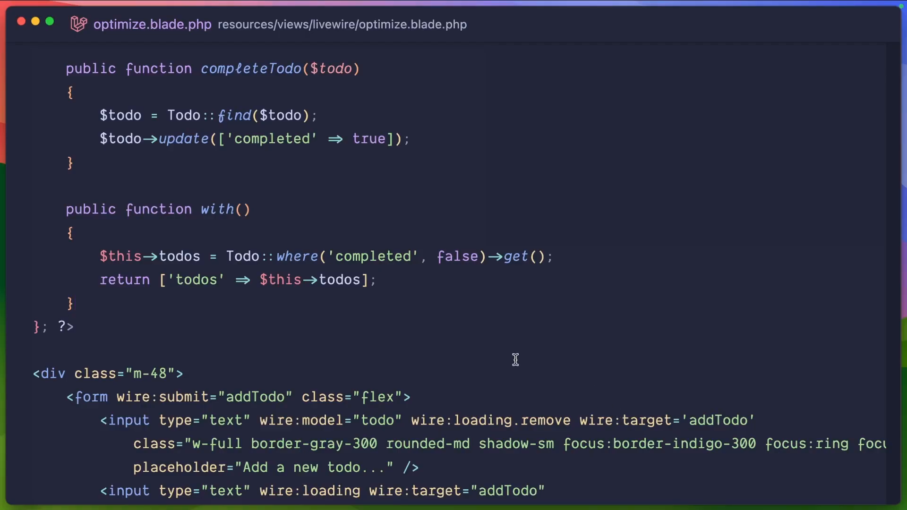
scroll("down", 3)
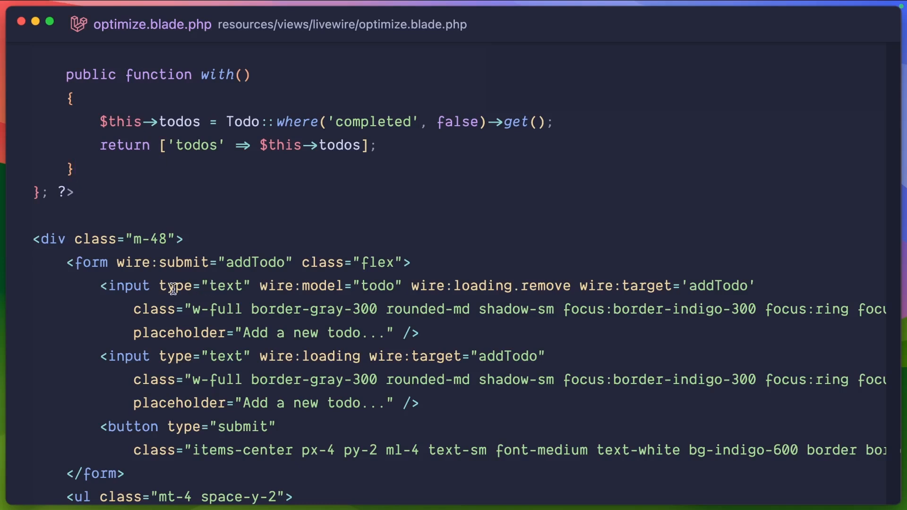
scroll("down", 3)
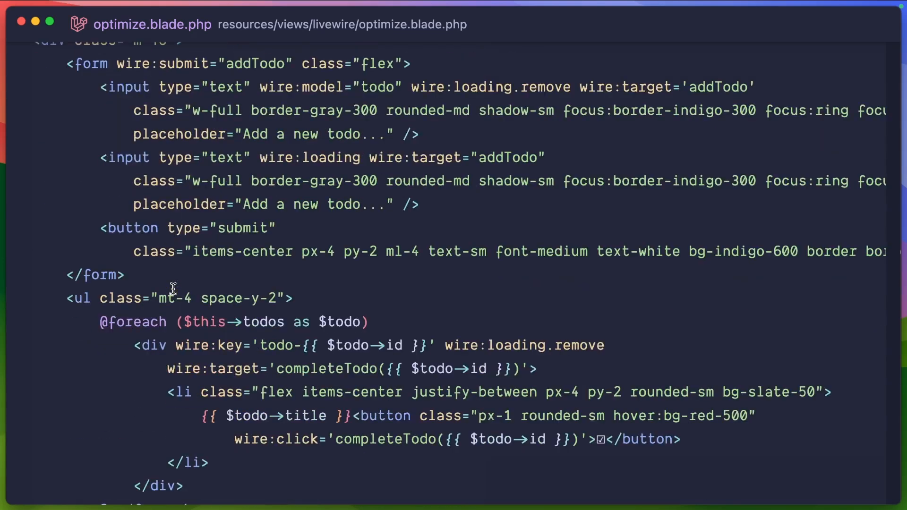
scroll("down", 3)
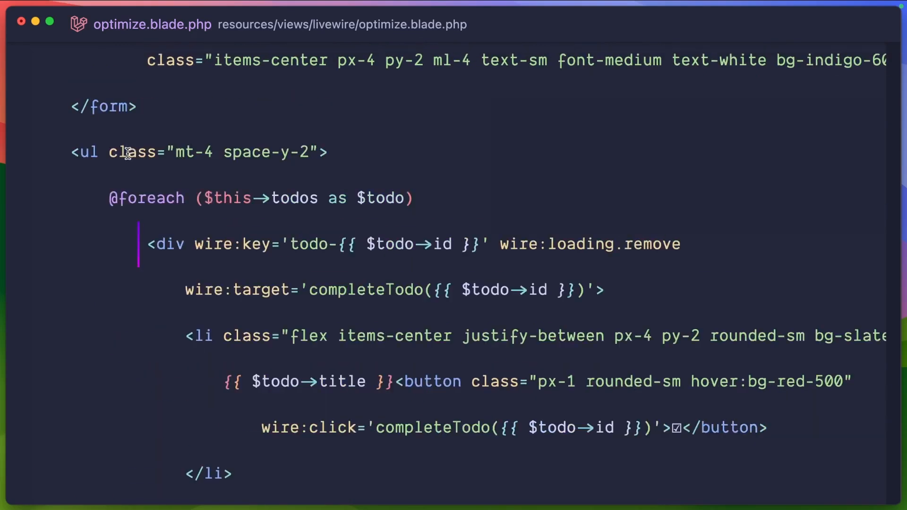
scroll("down", 3)
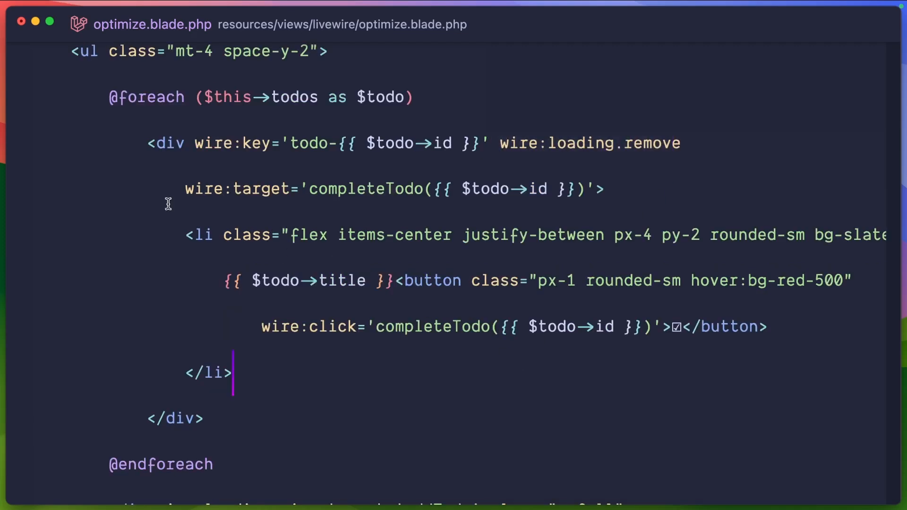
mouse_move(489, 361)
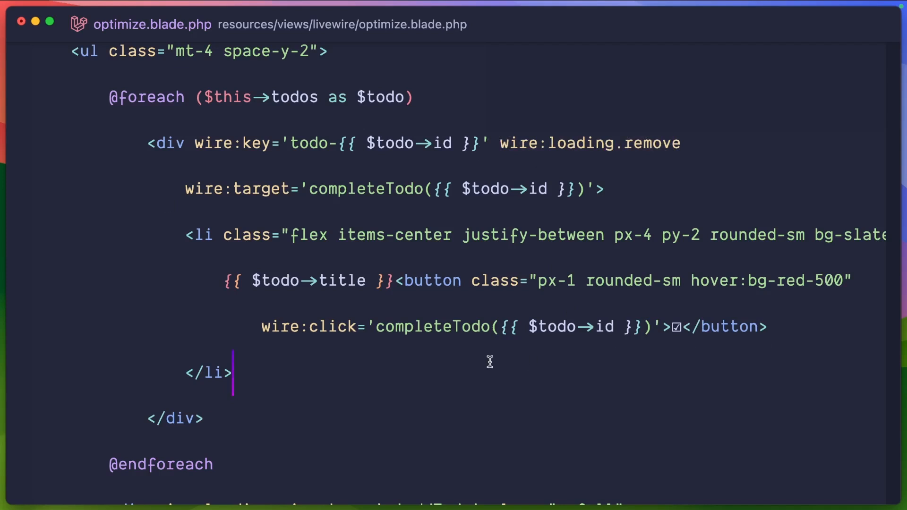
mouse_move(355, 335)
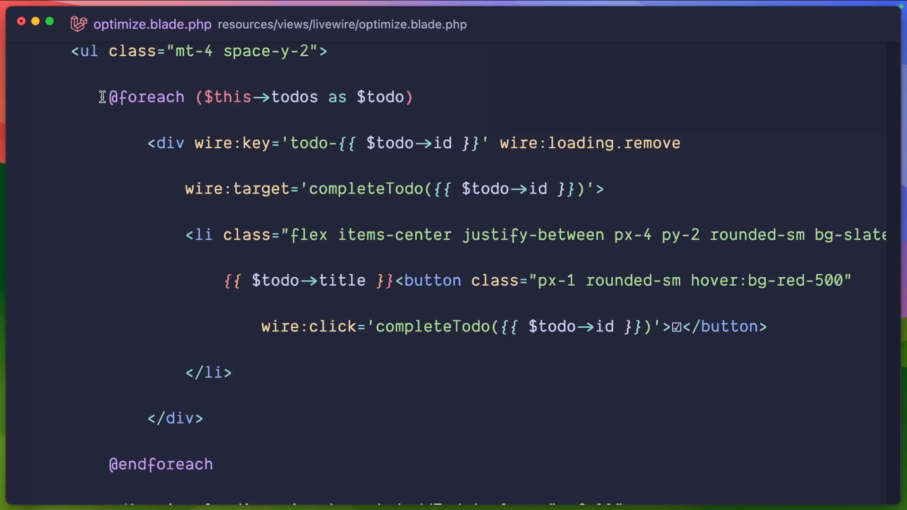
mouse_move(502, 146)
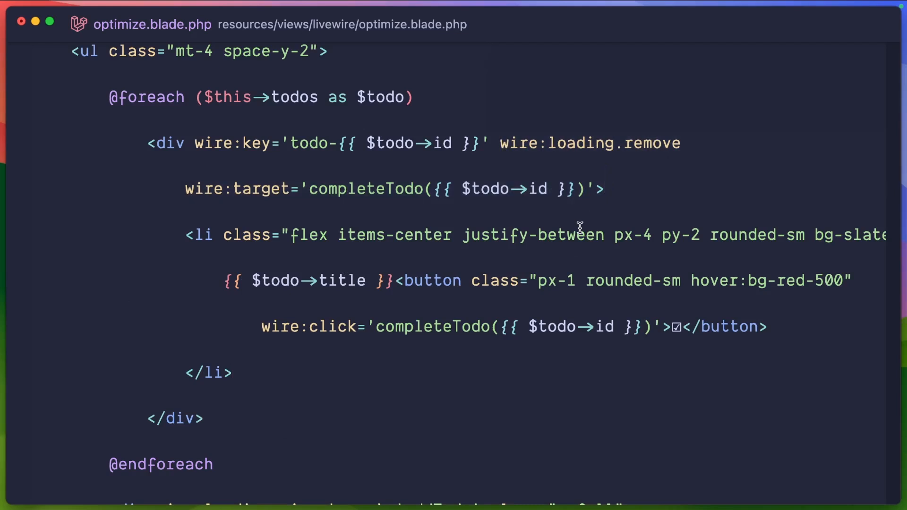
scroll("down", 3)
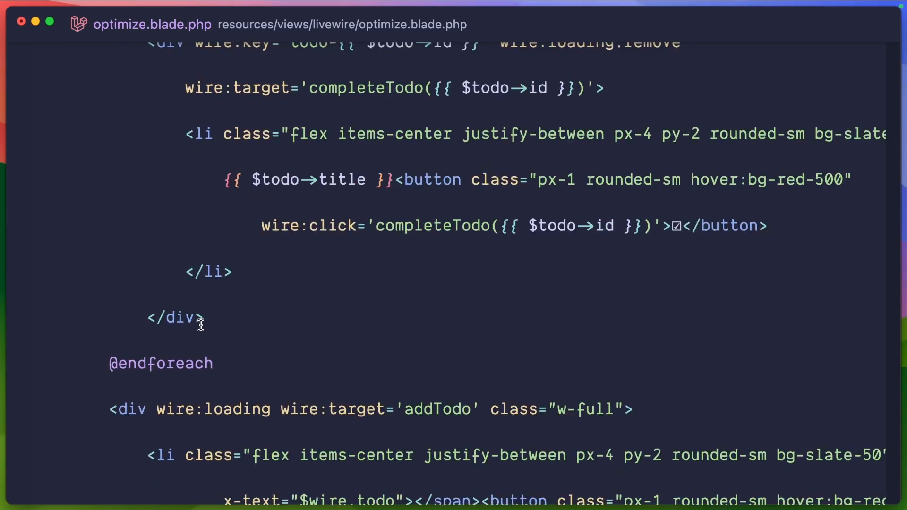
scroll("down", 3)
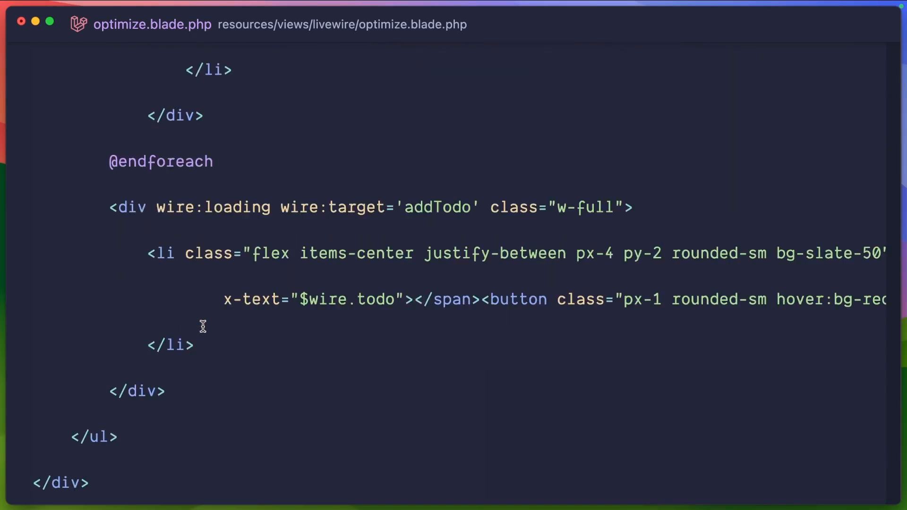
left_click(157, 207)
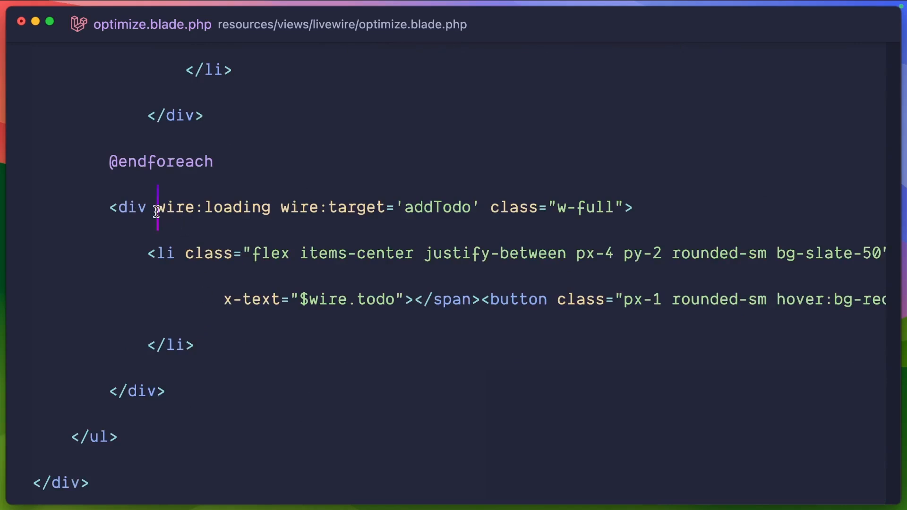
left_click_drag(157, 207, 310, 207)
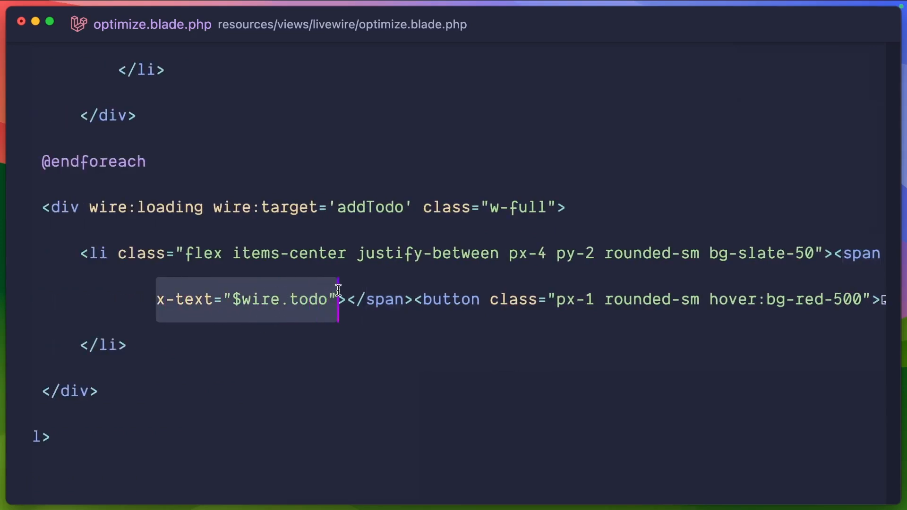
mouse_move(109, 301)
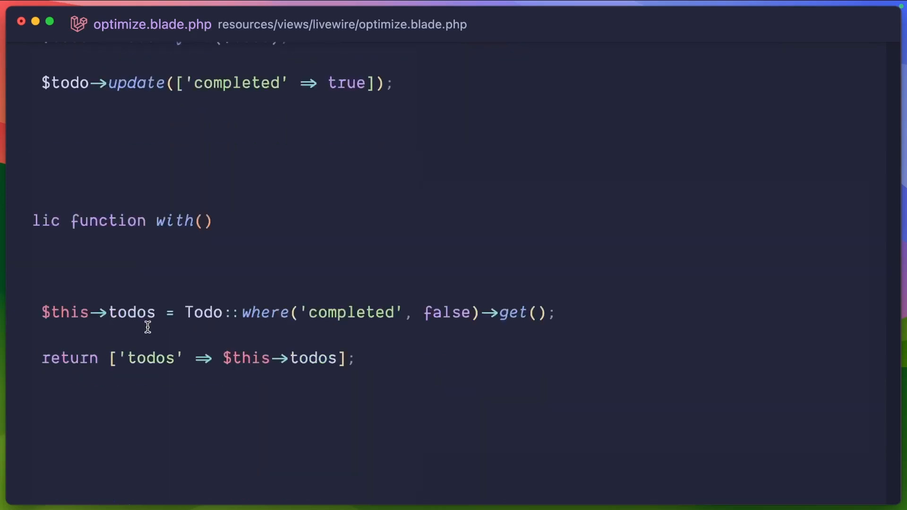
scroll("down", 3)
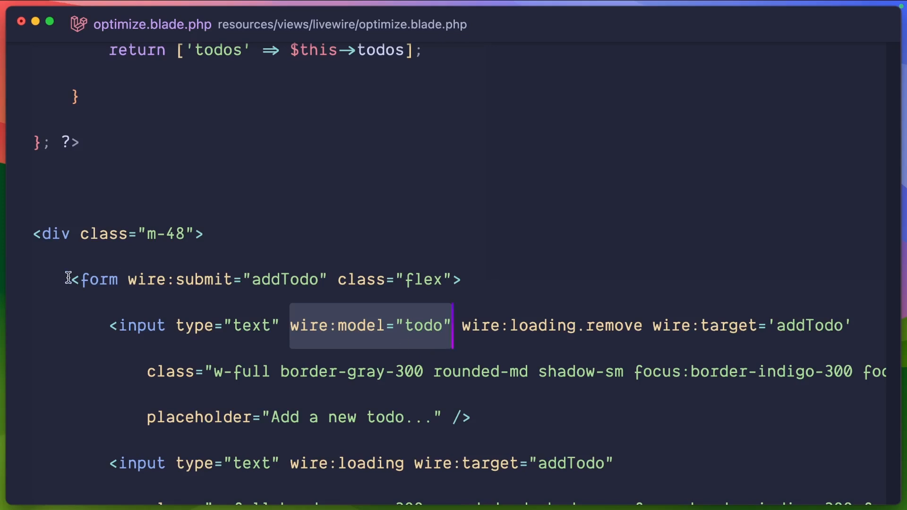
mouse_move(323, 383)
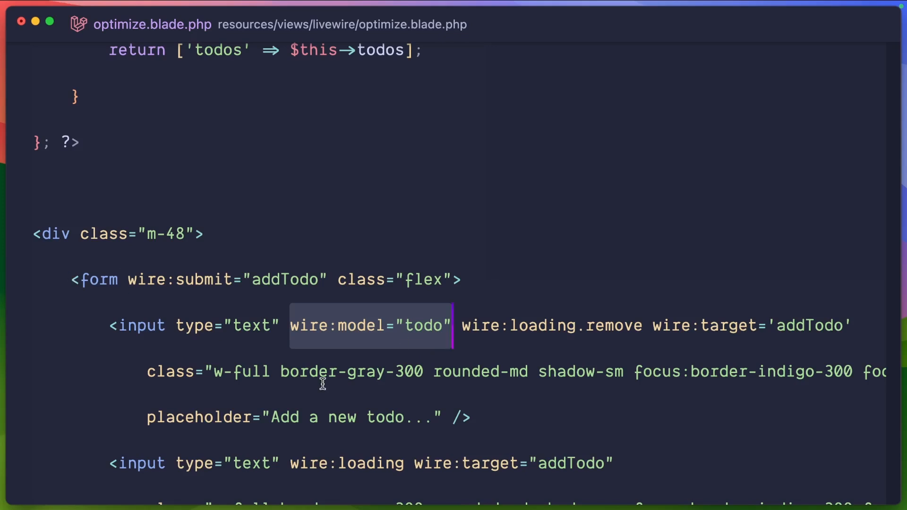
scroll("down", 3)
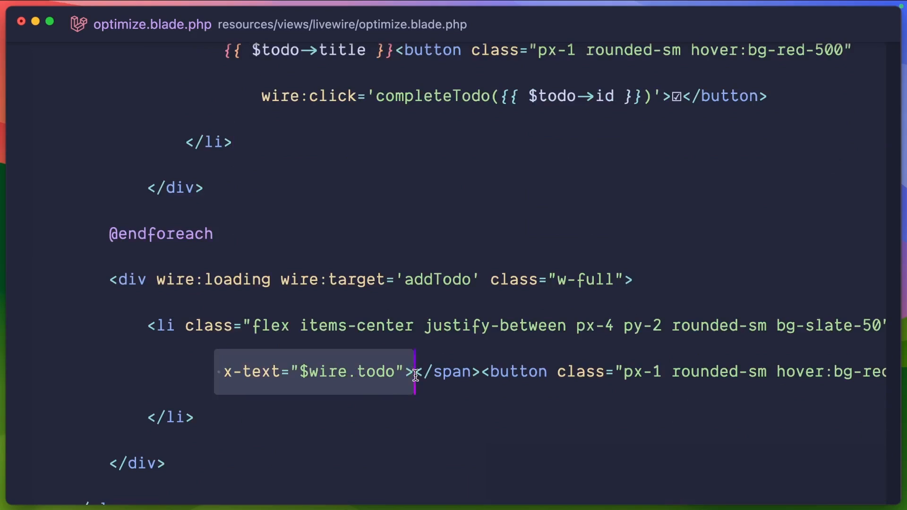
mouse_move(280, 139)
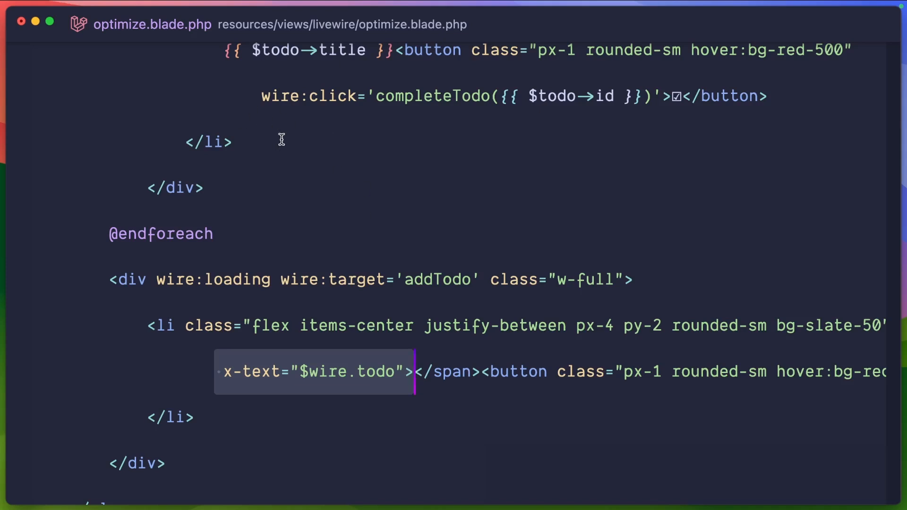
mouse_move(286, 232)
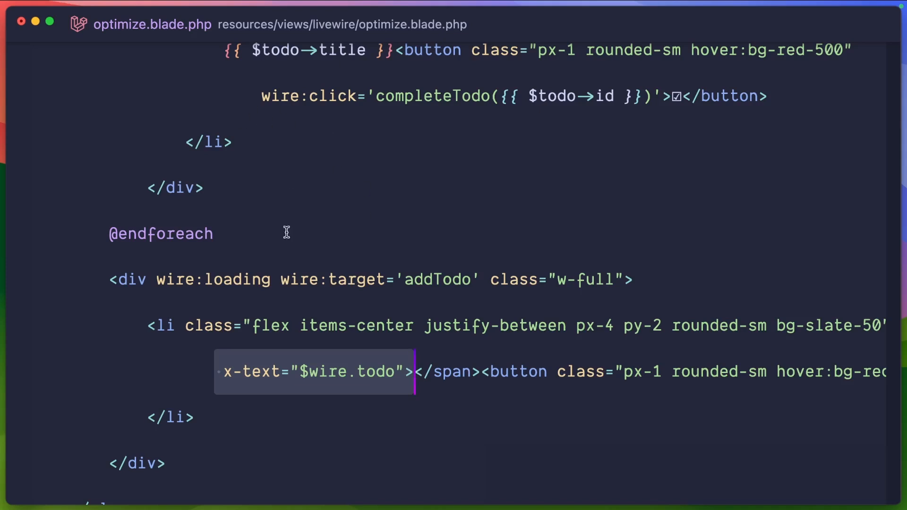
mouse_move(208, 382)
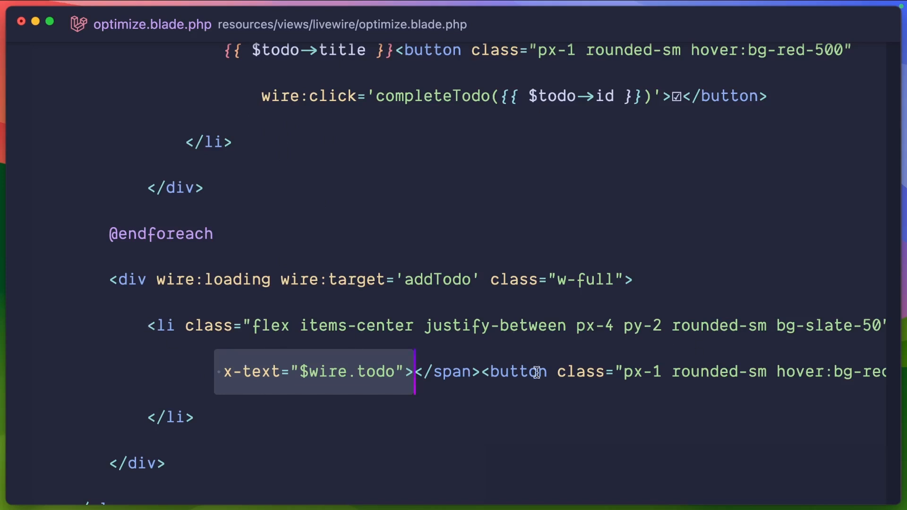
scroll("right", 3)
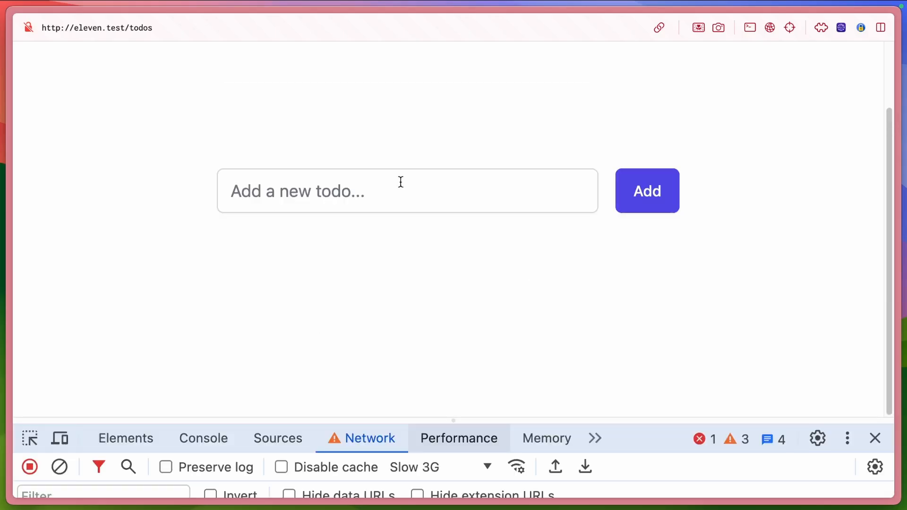
Add the todo 'Enter another todo' on slow 3G and refocus the cleared input
left_click(404, 191)
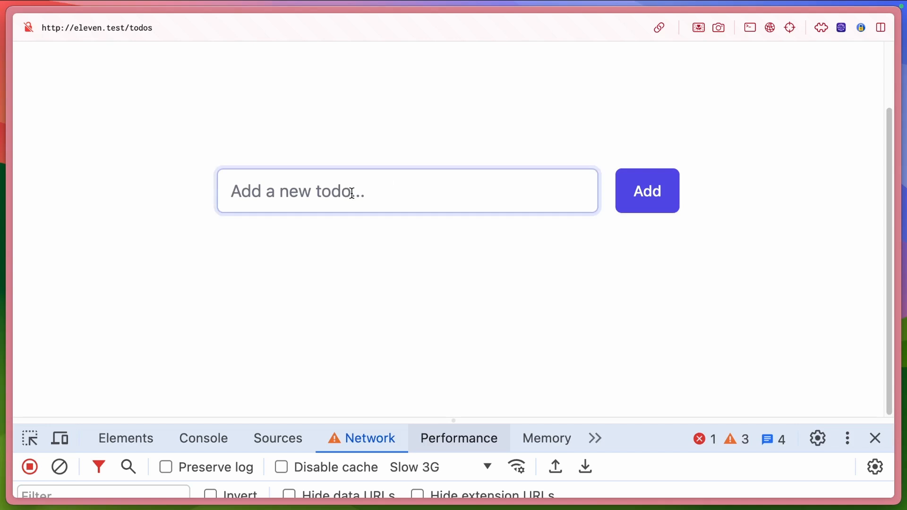
type("Enter another tod")
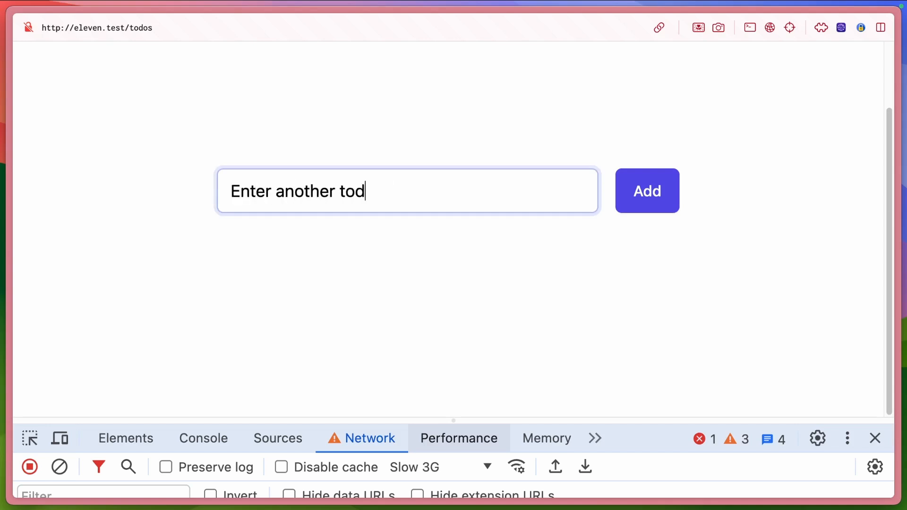
left_click(646, 191)
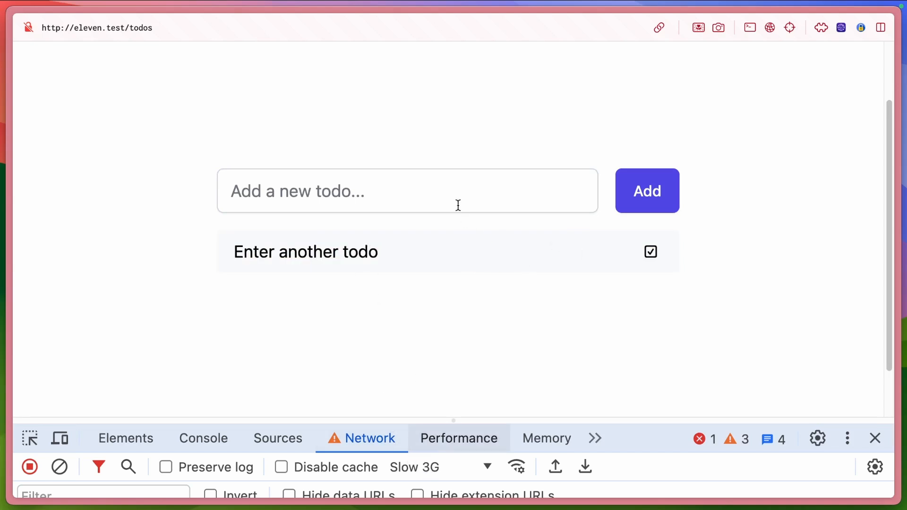
left_click(408, 191)
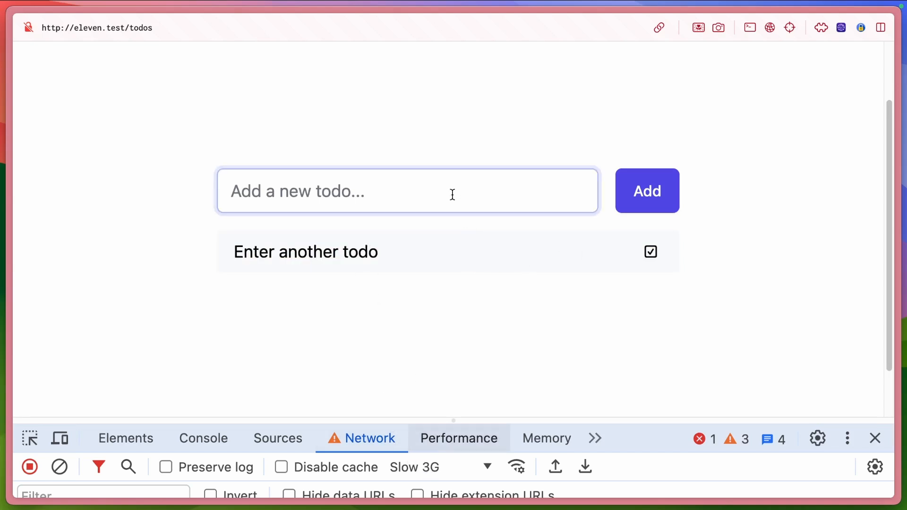
left_click(646, 191)
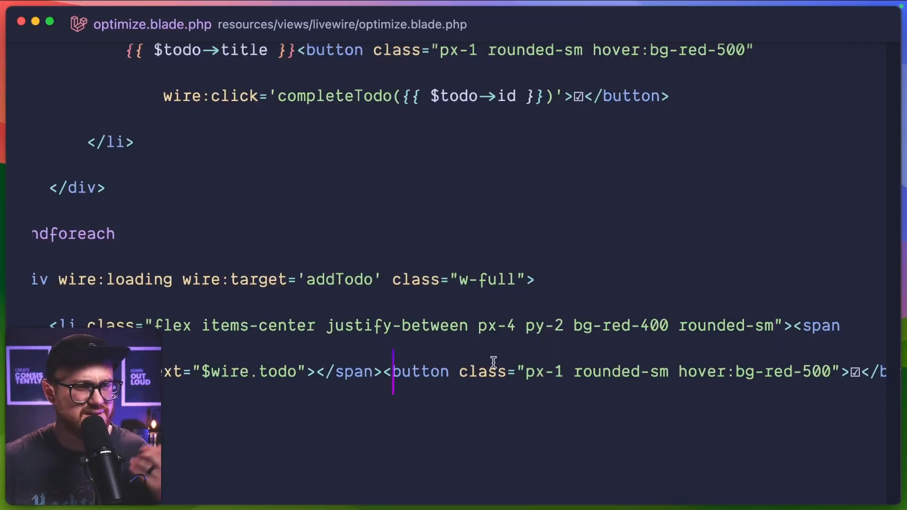
Select the placeholder li's bg-slate-50 class to replace it with bg-red-400
double_click(421, 371)
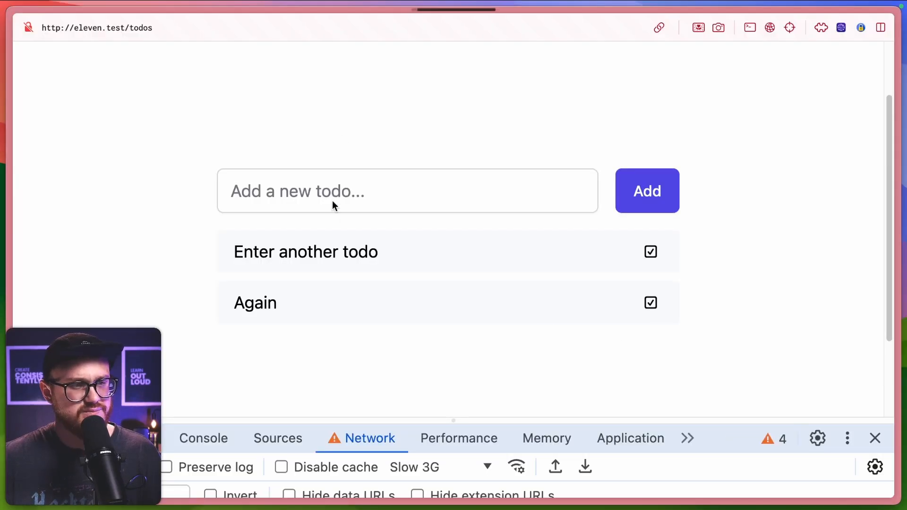
Add a todo starting with 'Here' to the list in Chrome
type("Here")
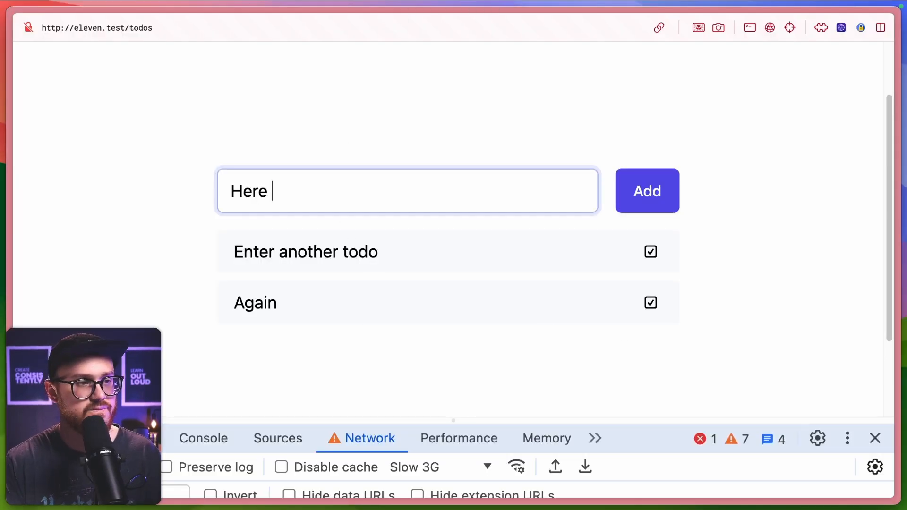
left_click(646, 191)
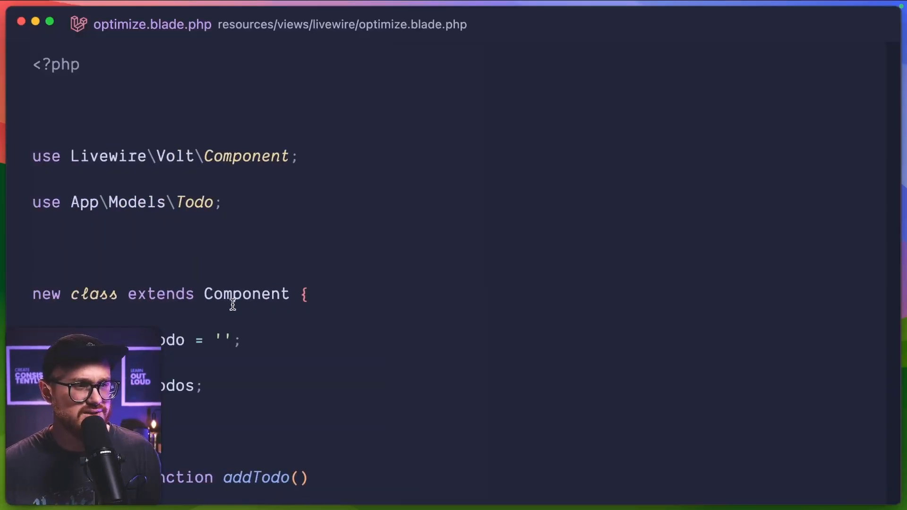
Replace the addTodo() body in optimize.blade.php with sleep(1);
scroll("down", 3)
type("sleep(")
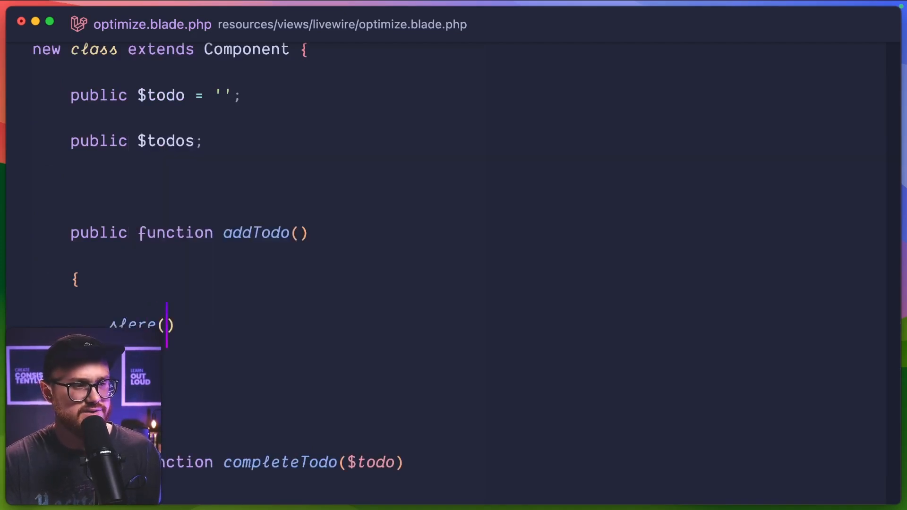
type("1")
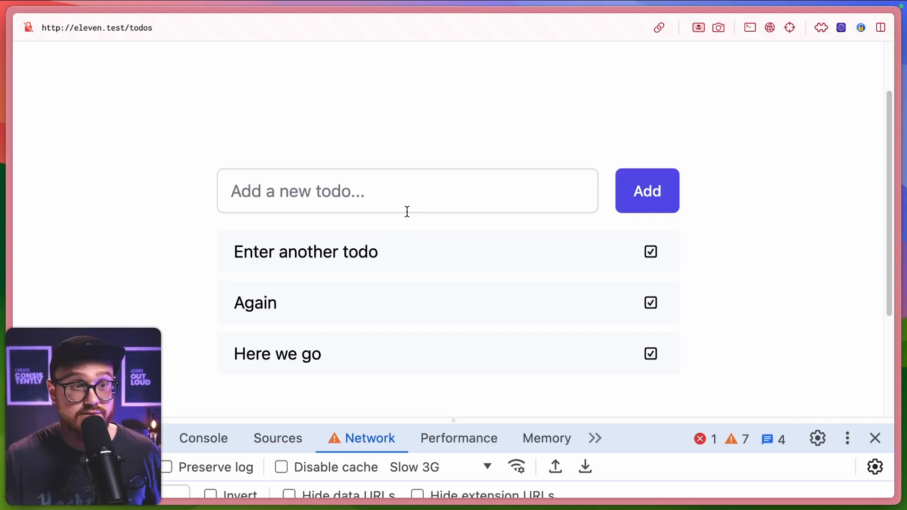
Focus the new-todo input on the eleven.test todos page
left_click(405, 191)
type("what about now?")
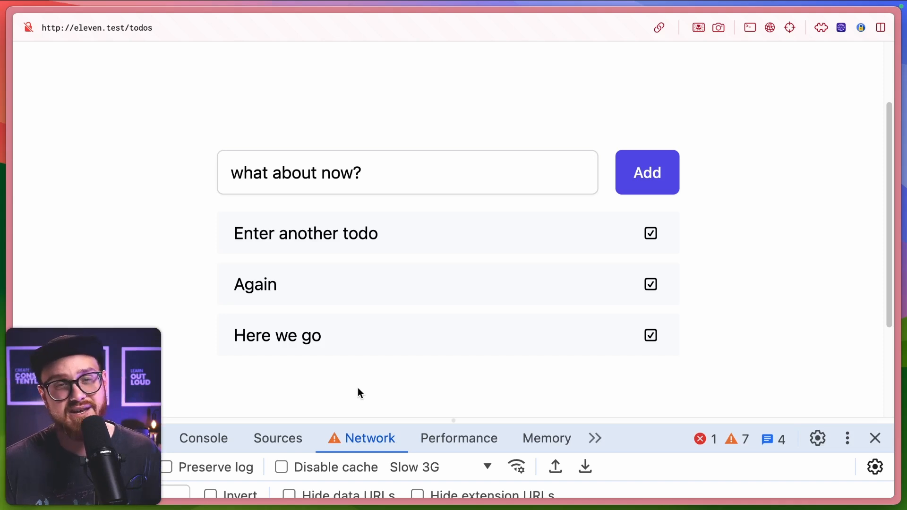
mouse_move(402, 394)
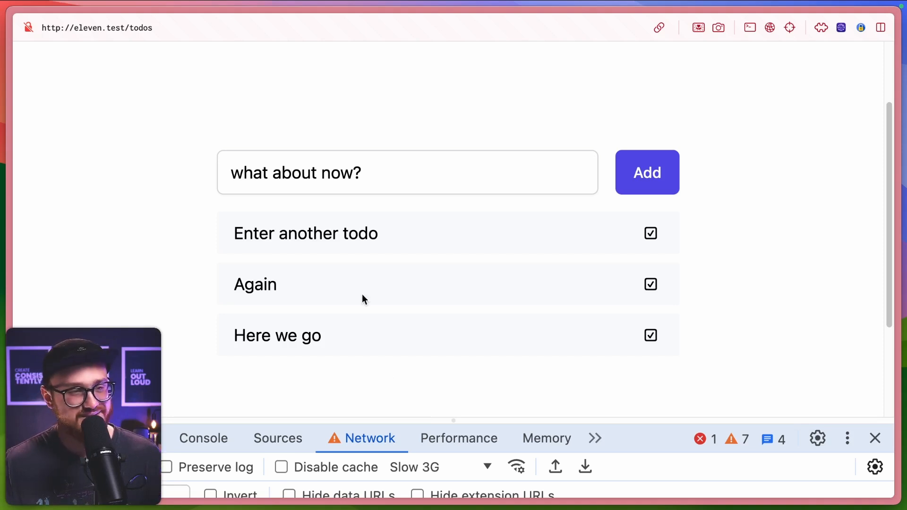
mouse_move(359, 200)
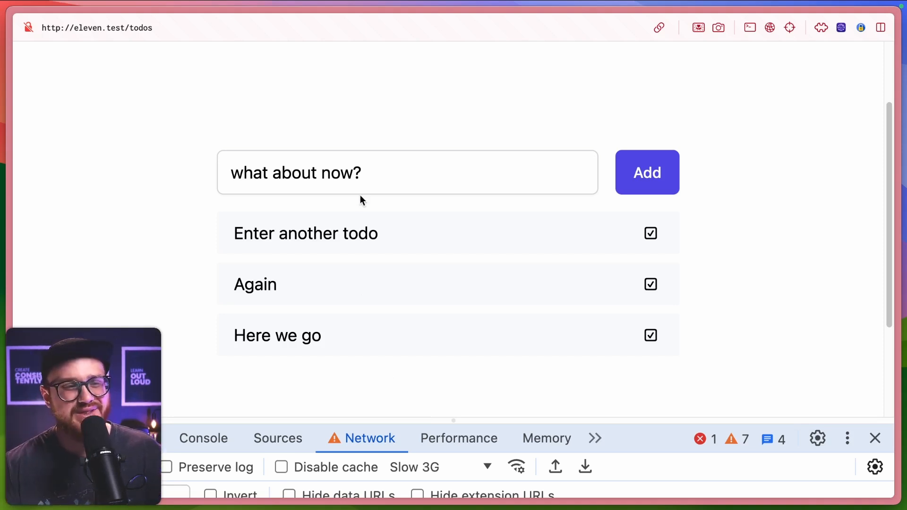
mouse_move(361, 201)
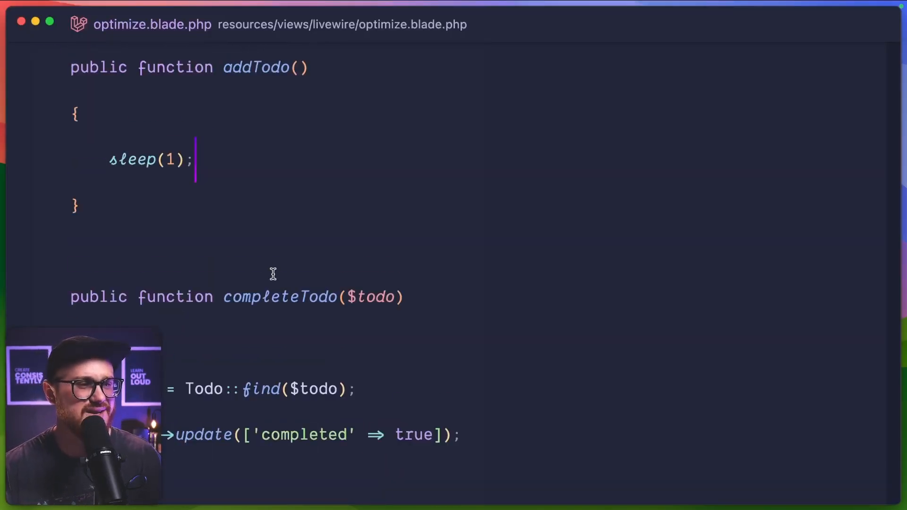
scroll("down", 3)
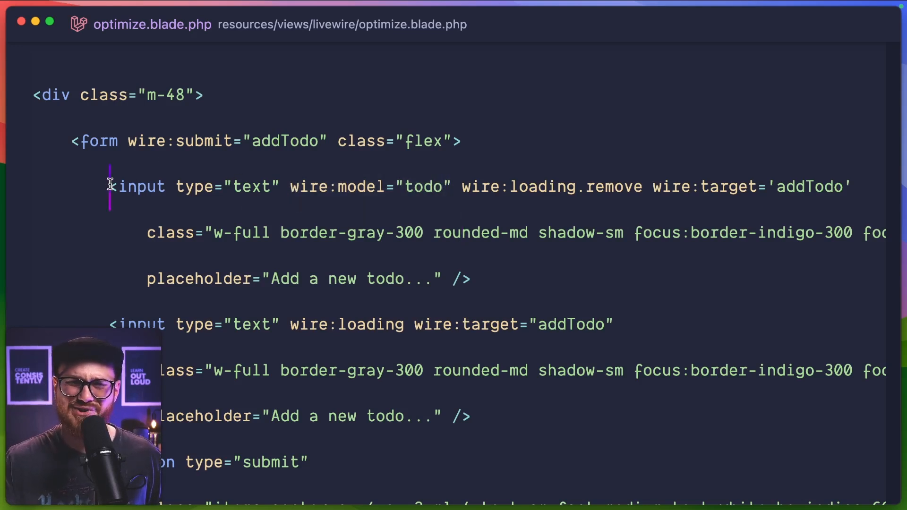
left_click_drag(109, 186, 367, 232)
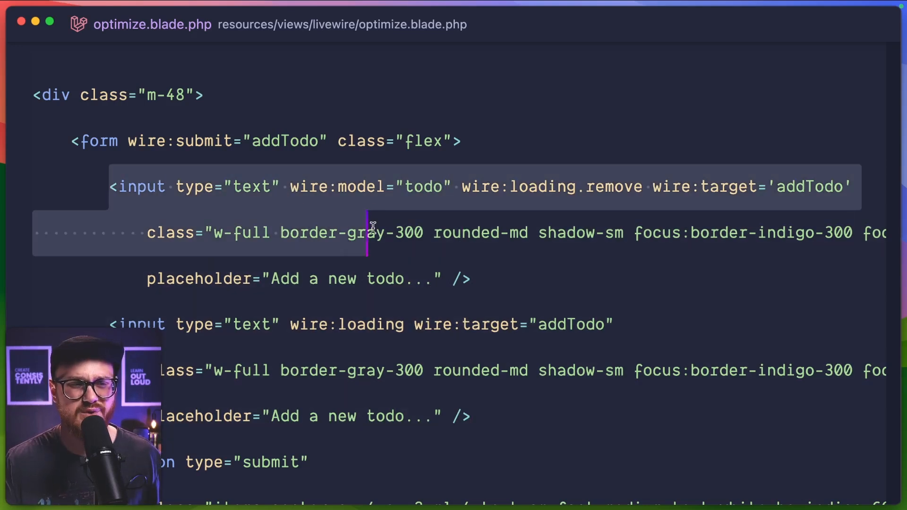
mouse_move(486, 265)
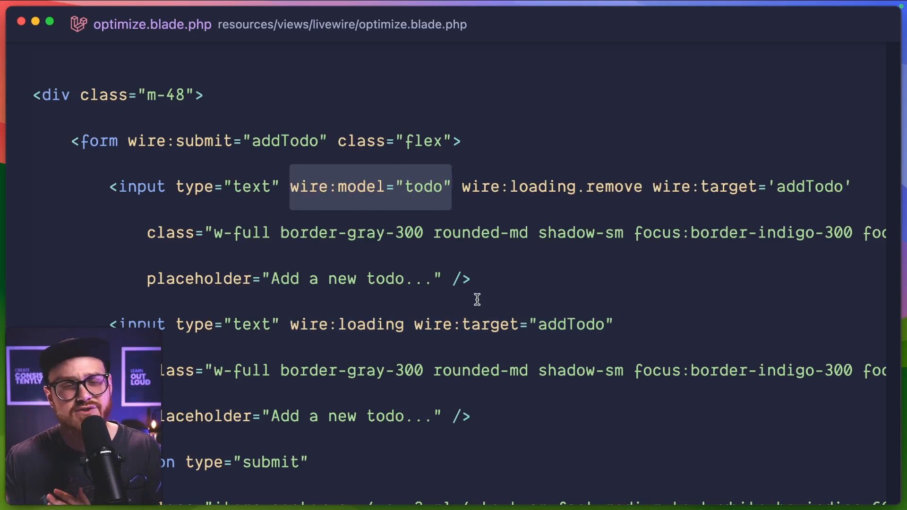
mouse_move(228, 300)
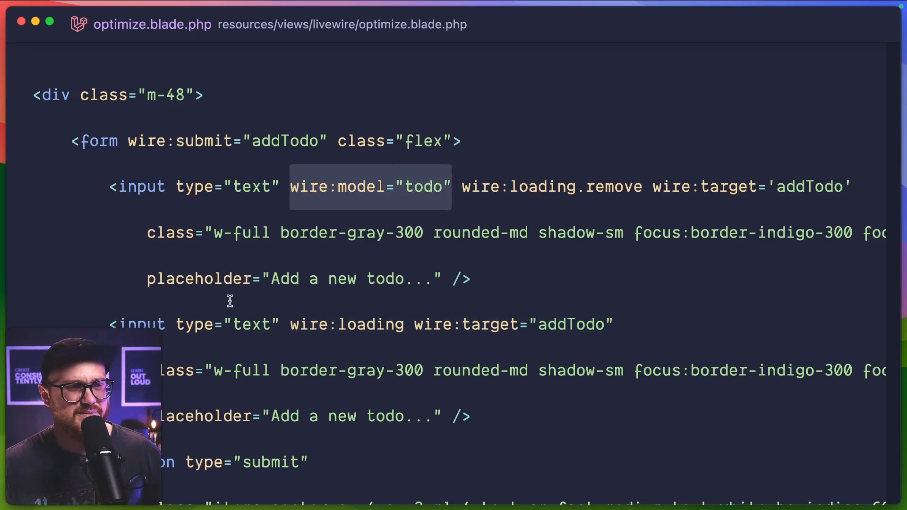